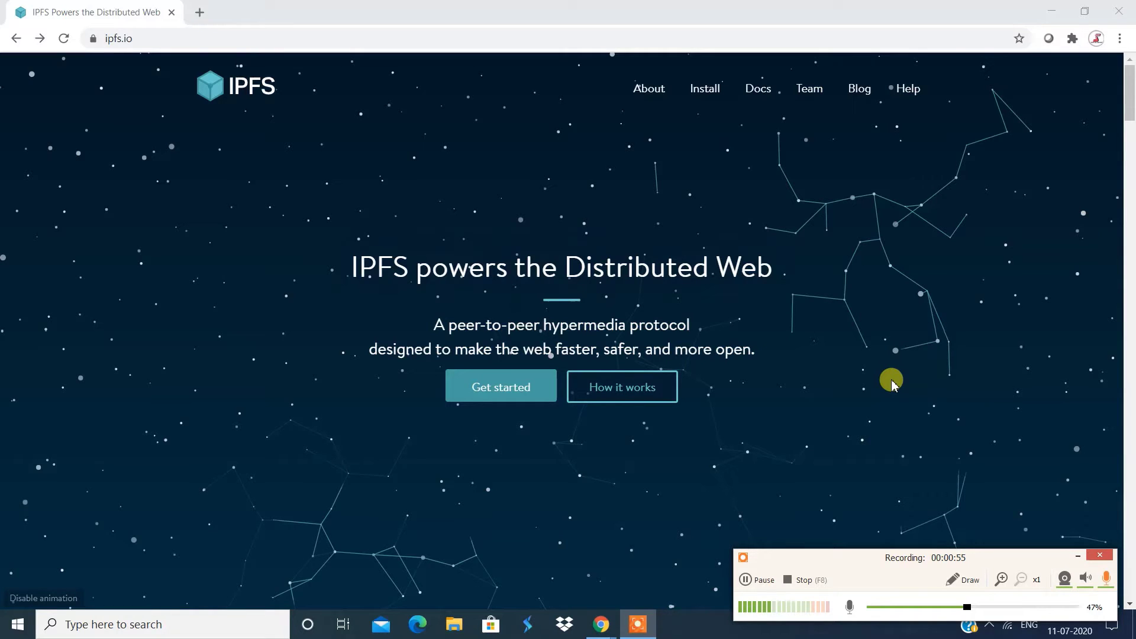
{"action": "mouse_move", "coordinate": [976, 322]}
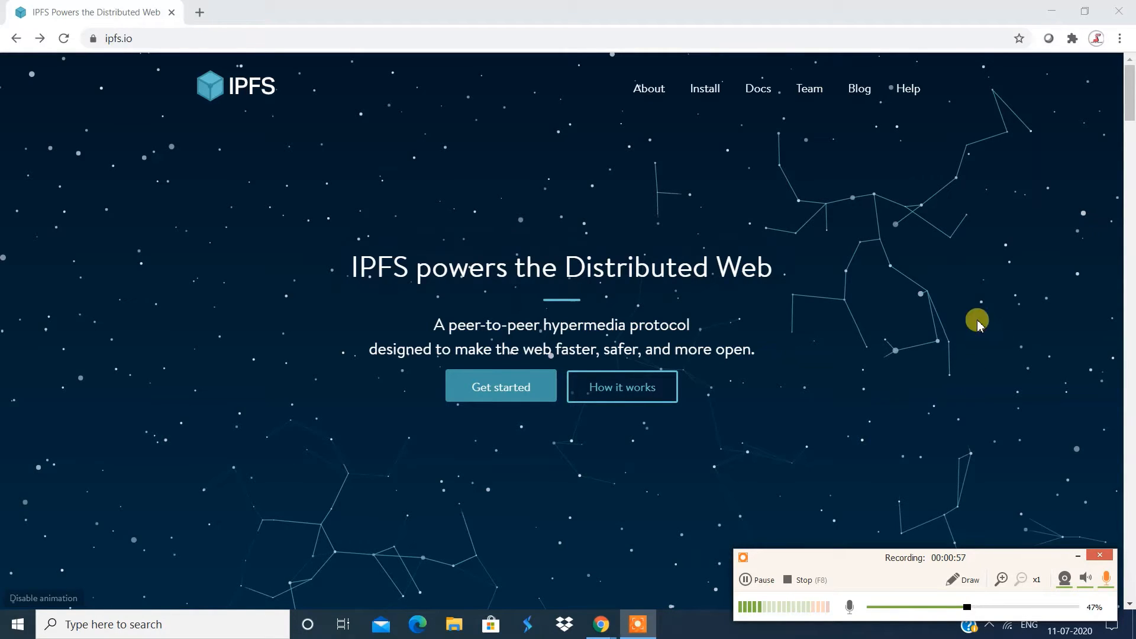
{"action": "mouse_move", "coordinate": [249, 218]}
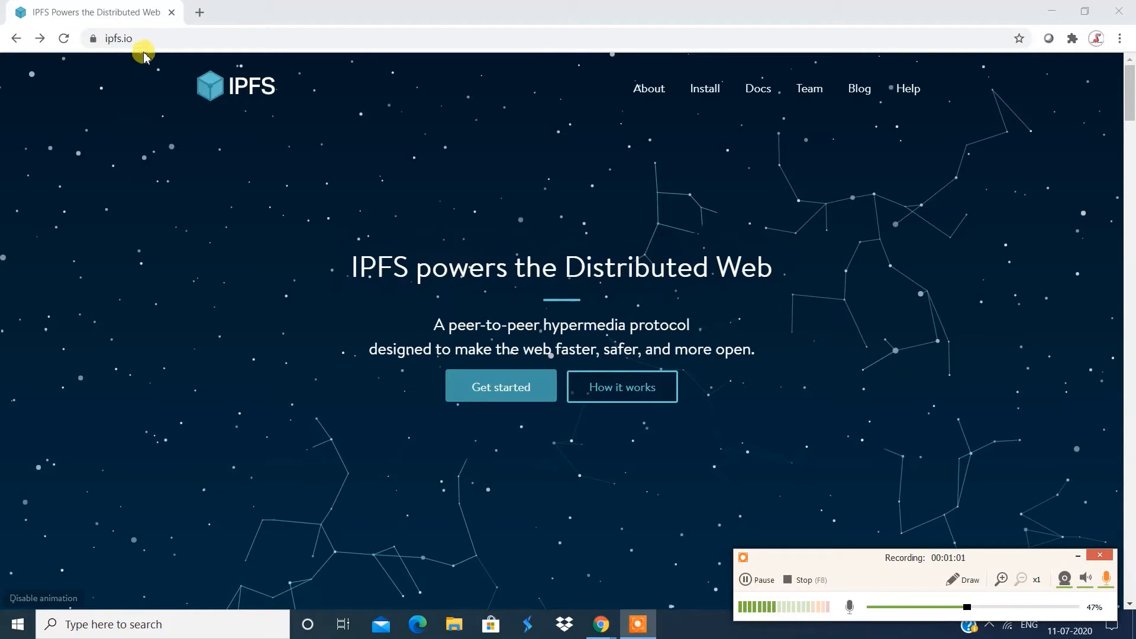
Step: Jump to the IPFS 'How it works' explanation and read down to 'Take a closer look'
{"action": "left_click", "coordinate": [148, 38]}
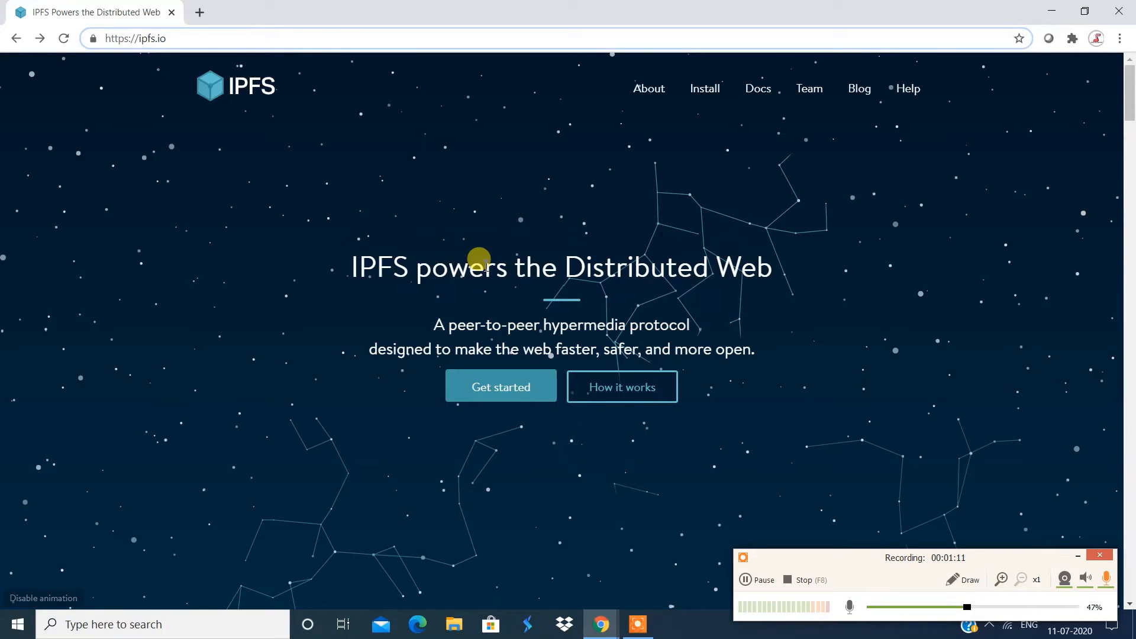
{"action": "mouse_move", "coordinate": [559, 207]}
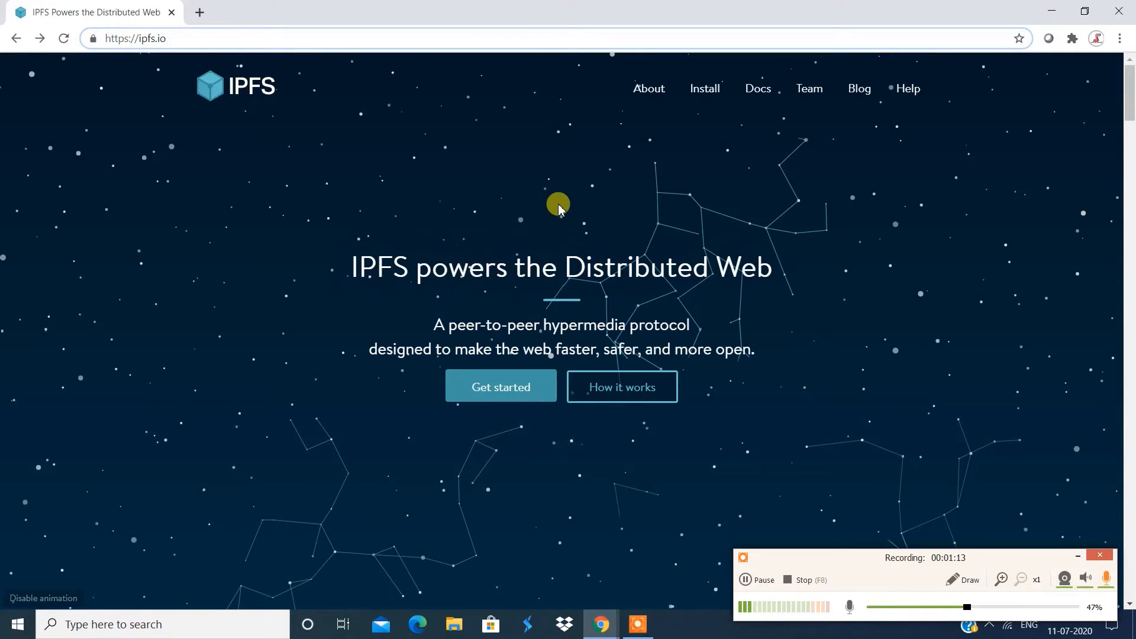
{"action": "mouse_move", "coordinate": [705, 94]}
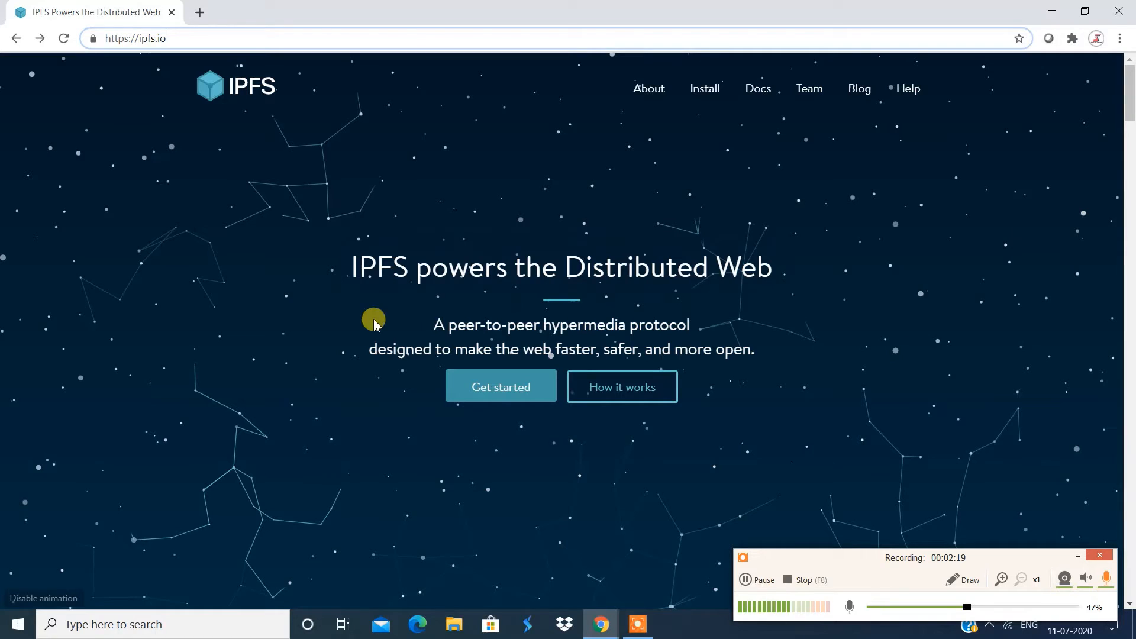
{"action": "left_click", "coordinate": [622, 387]}
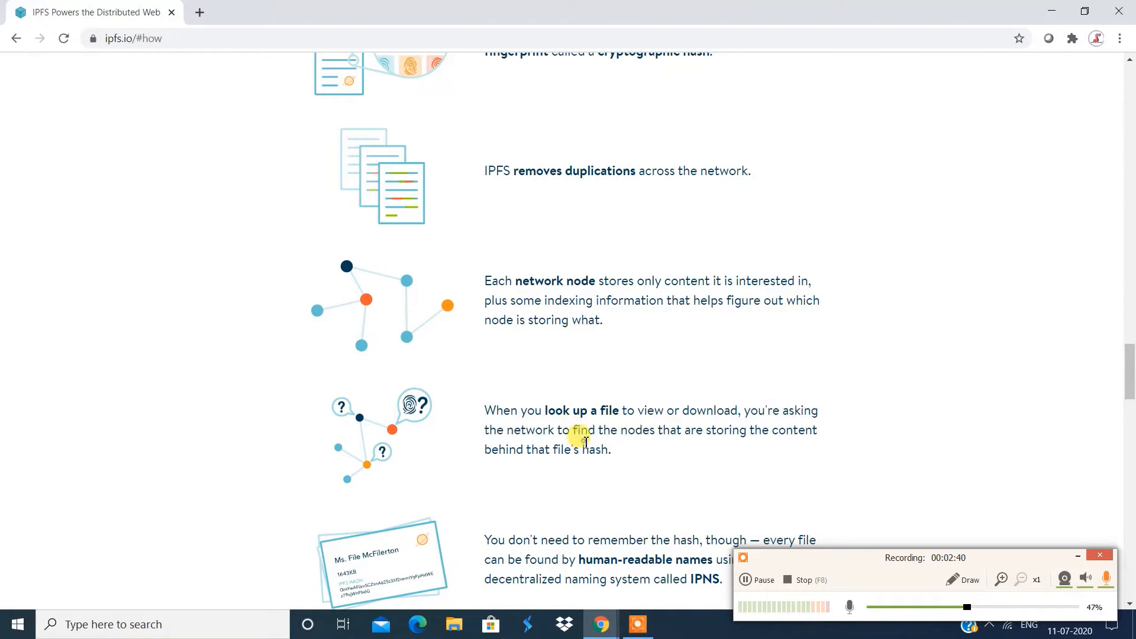
{"action": "mouse_move", "coordinate": [649, 411]}
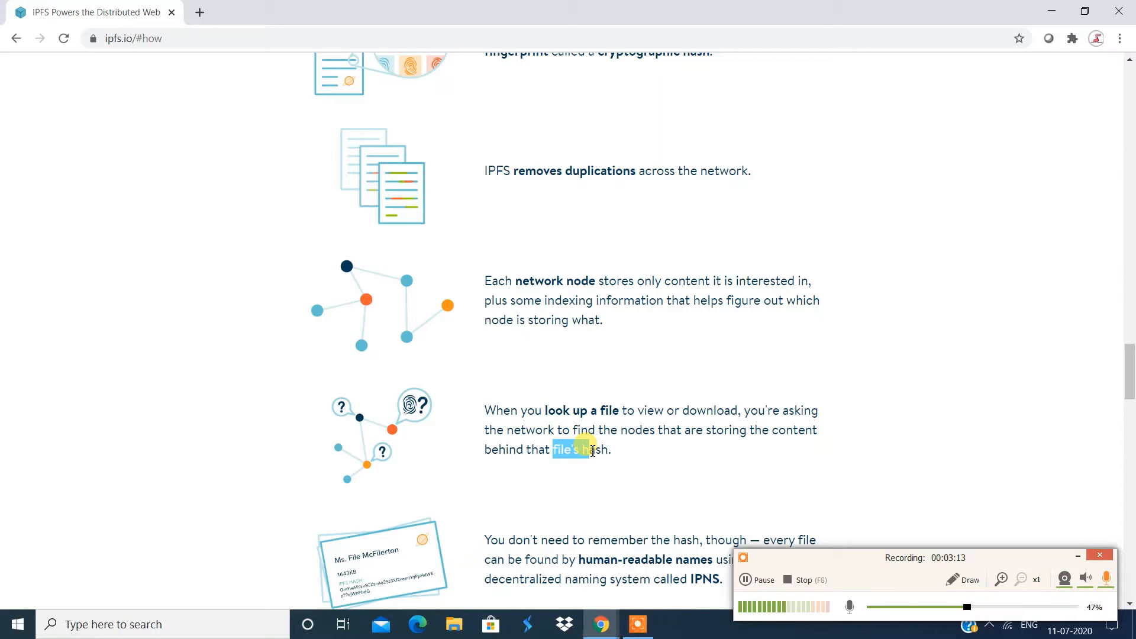
{"action": "scroll", "scroll_direction": "down", "scroll_amount": 3}
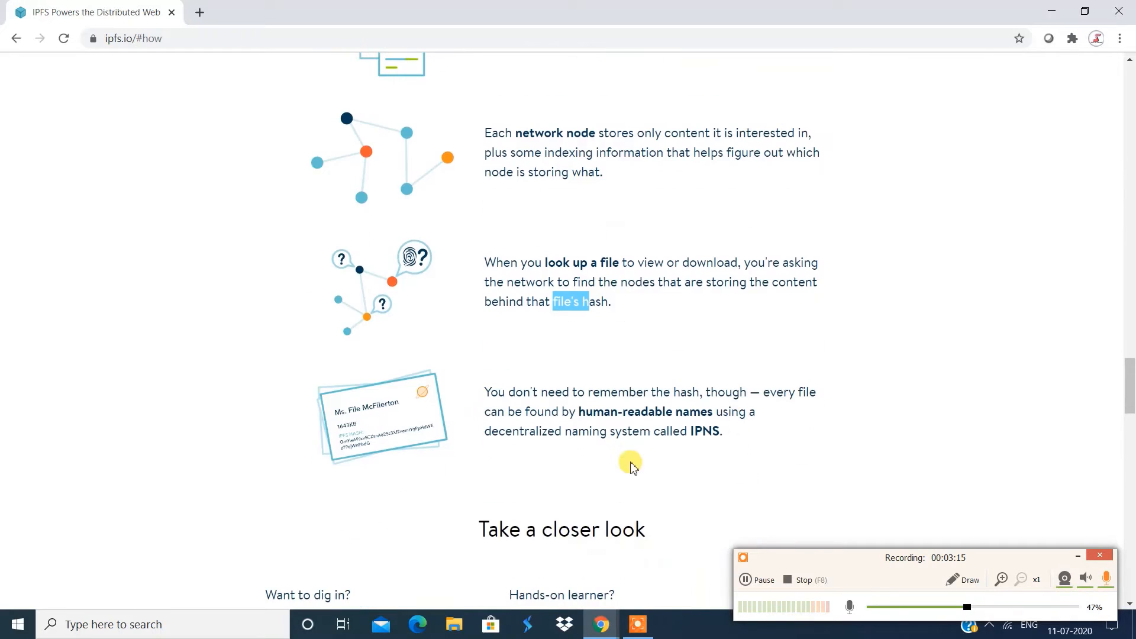
{"action": "mouse_move", "coordinate": [585, 387]}
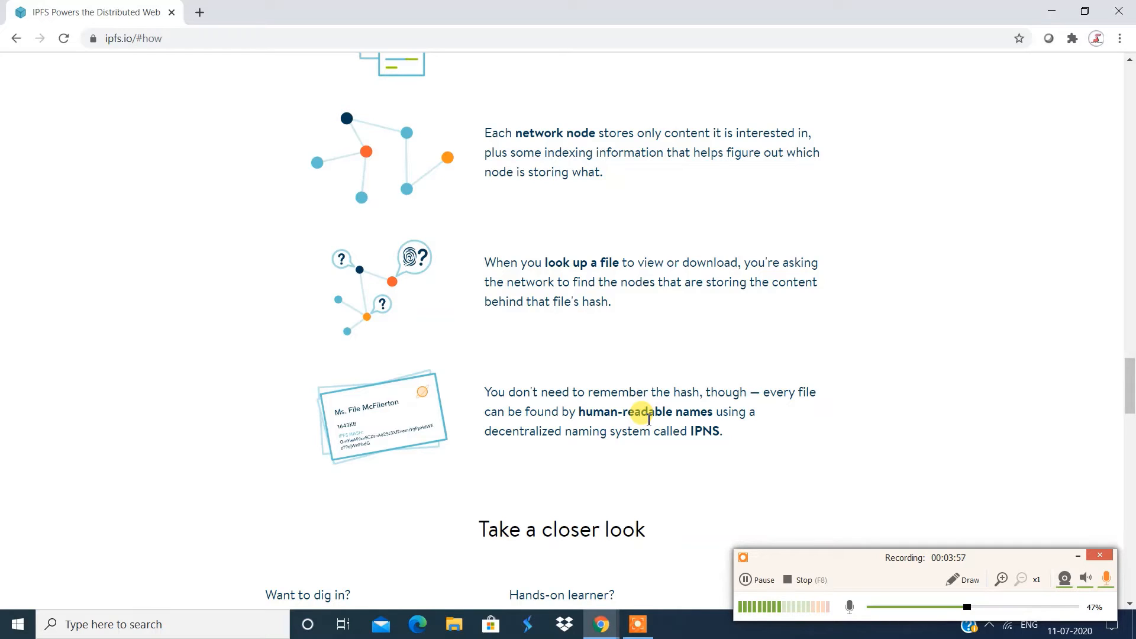
{"action": "mouse_move", "coordinate": [549, 476]}
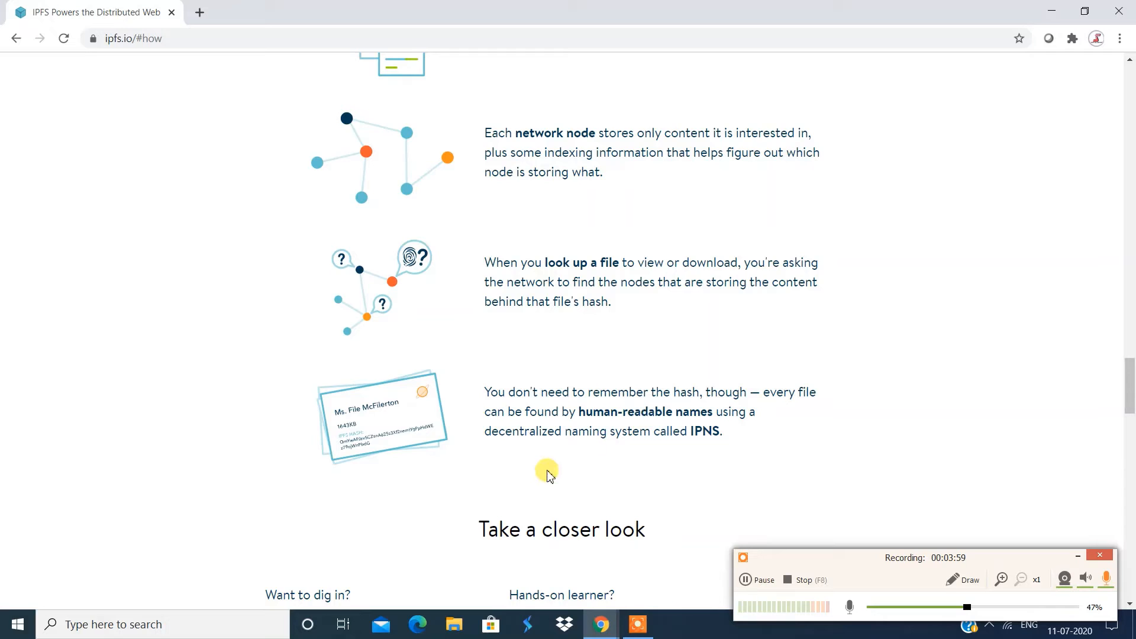
{"action": "scroll", "scroll_direction": "down", "scroll_amount": 3}
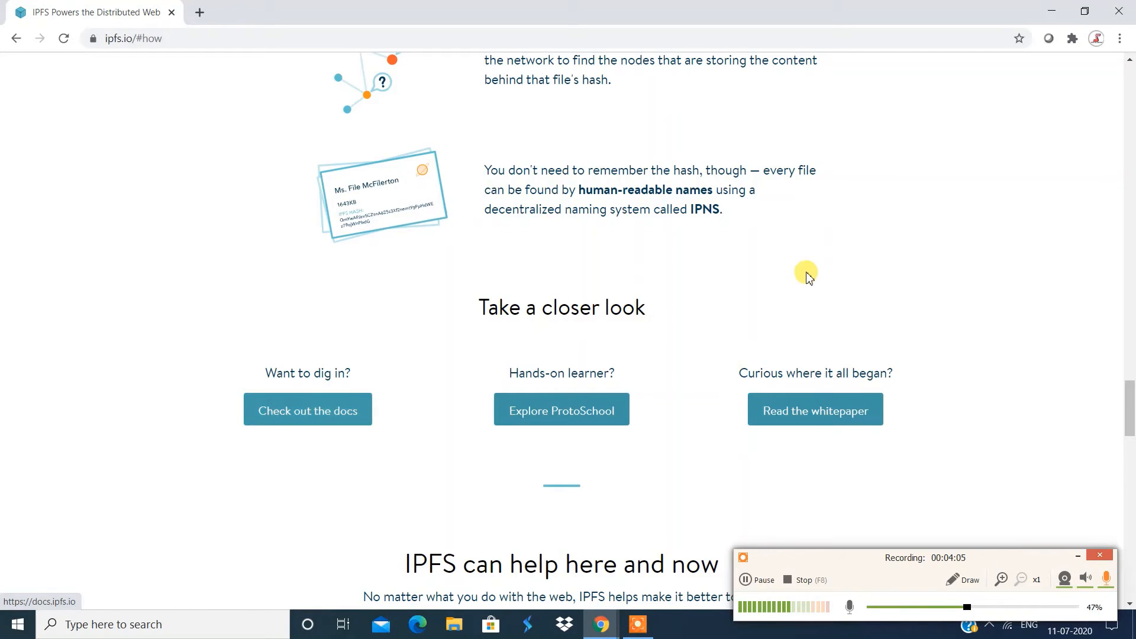
Step: Scroll past the resources and jump to the Install IPFS section listing IPFS Desktop
{"action": "scroll", "scroll_direction": "down", "scroll_amount": 3}
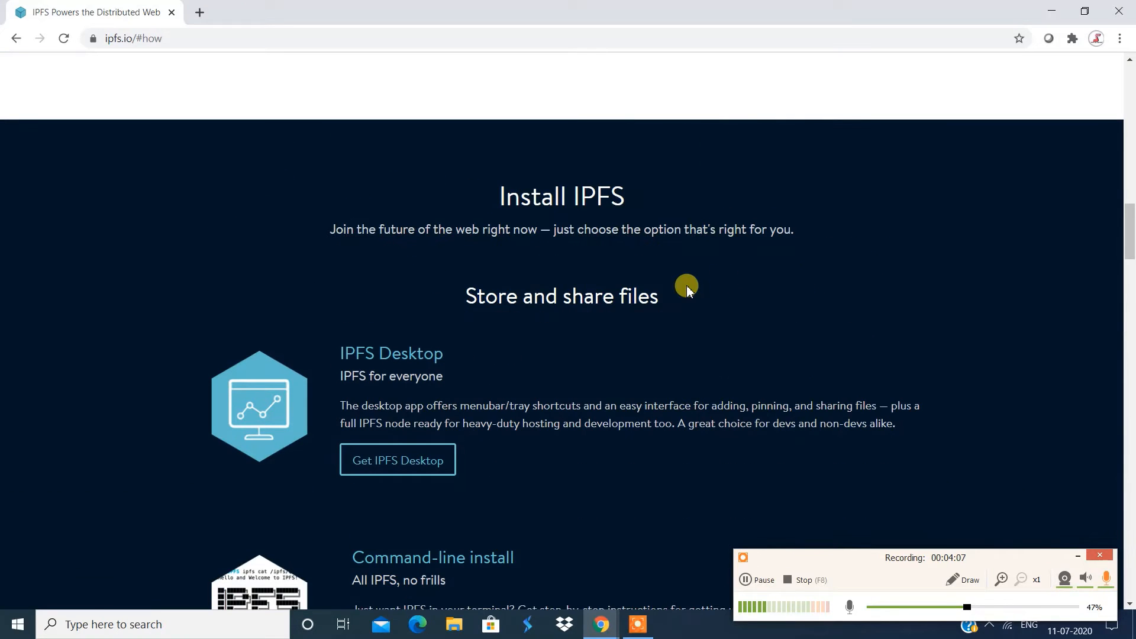
{"action": "scroll", "scroll_direction": "down", "scroll_amount": 3}
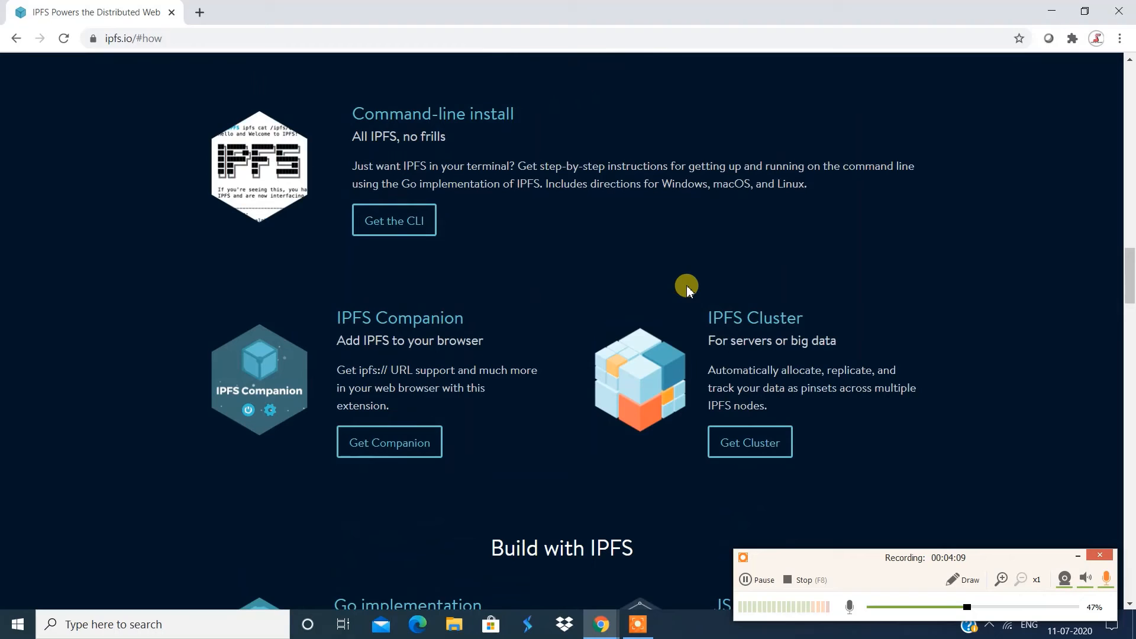
{"action": "mouse_move", "coordinate": [462, 409]}
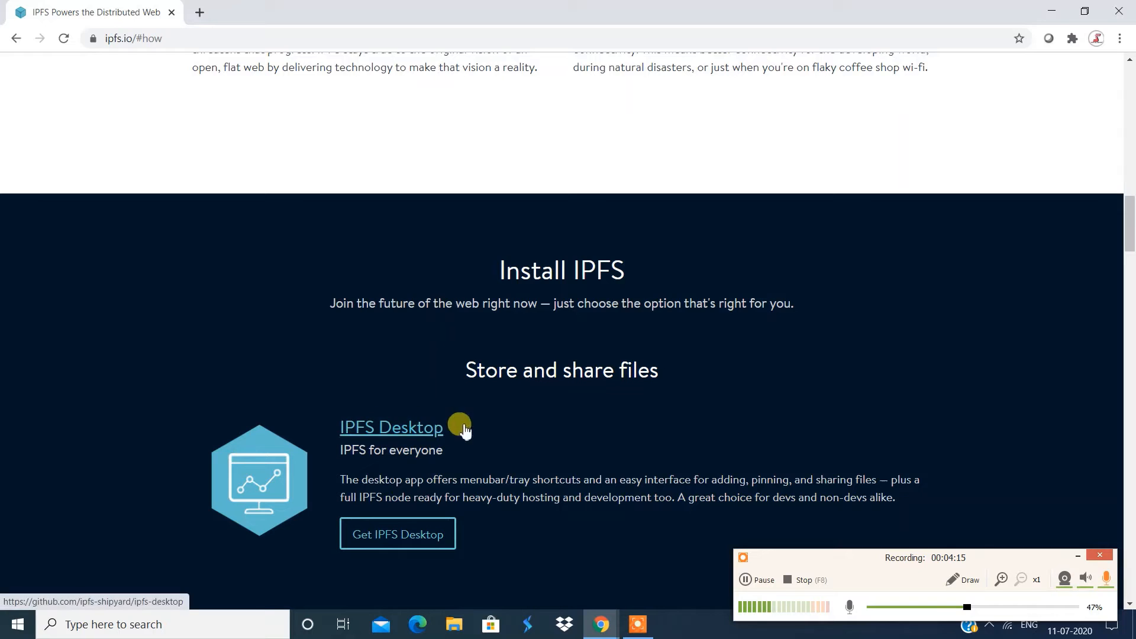
{"action": "scroll", "scroll_direction": "down", "scroll_amount": 3}
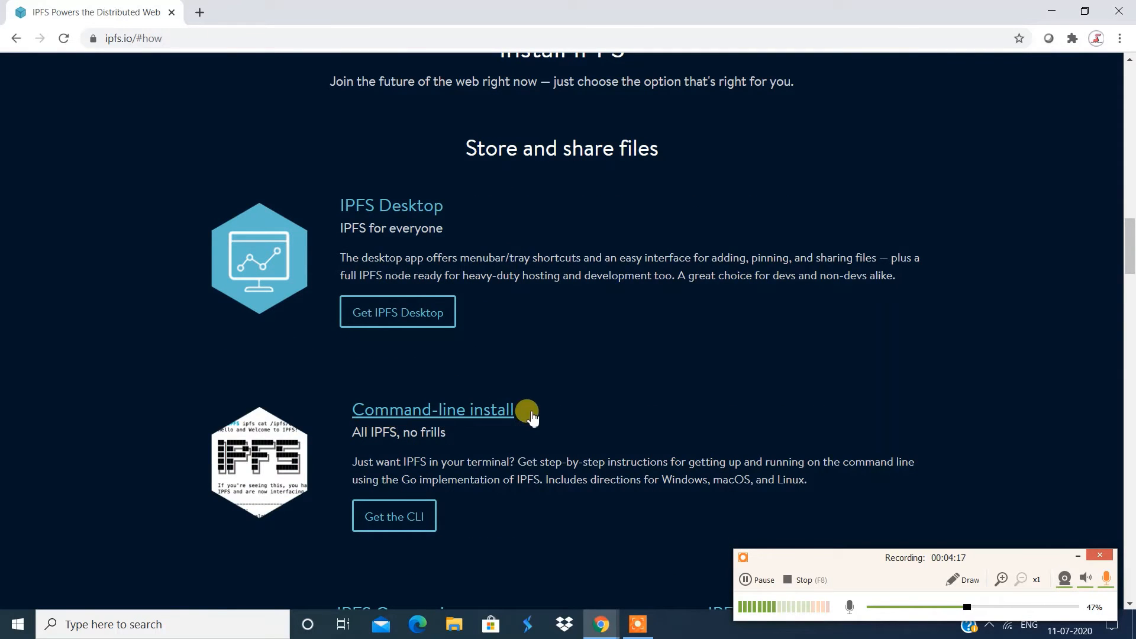
{"action": "scroll", "scroll_direction": "down", "scroll_amount": 3}
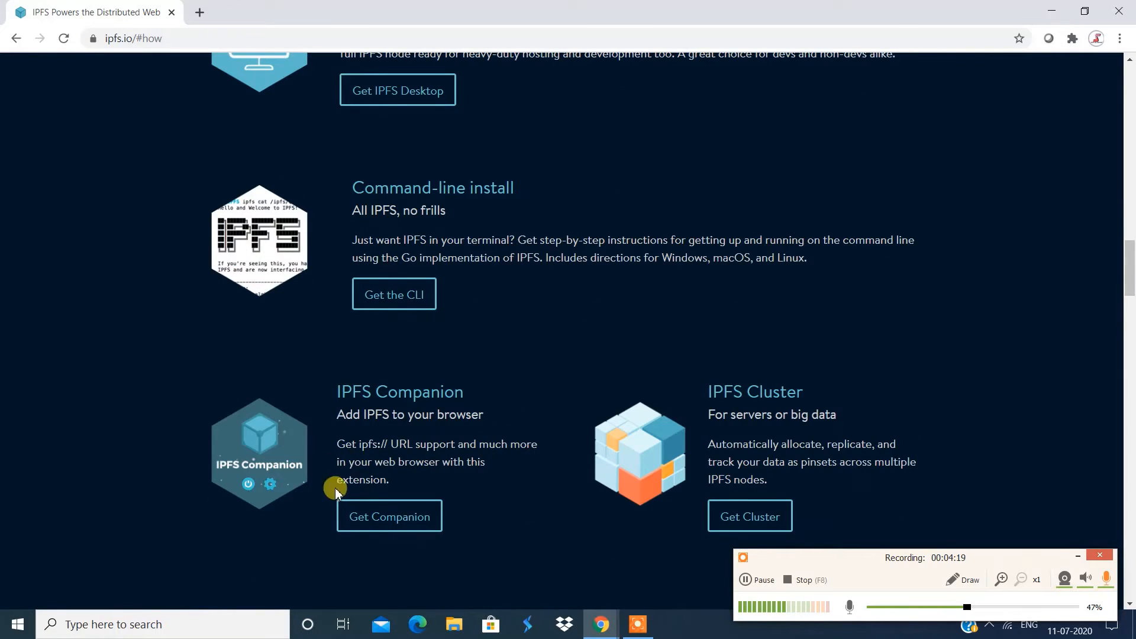
{"action": "mouse_move", "coordinate": [392, 402]}
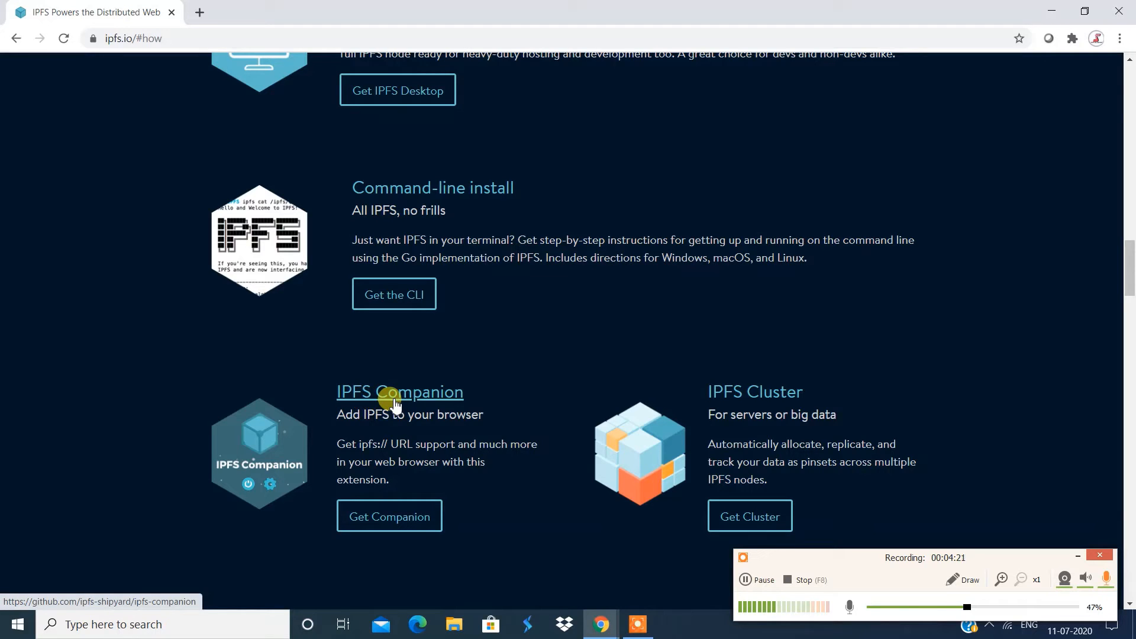
{"action": "mouse_move", "coordinate": [446, 410]}
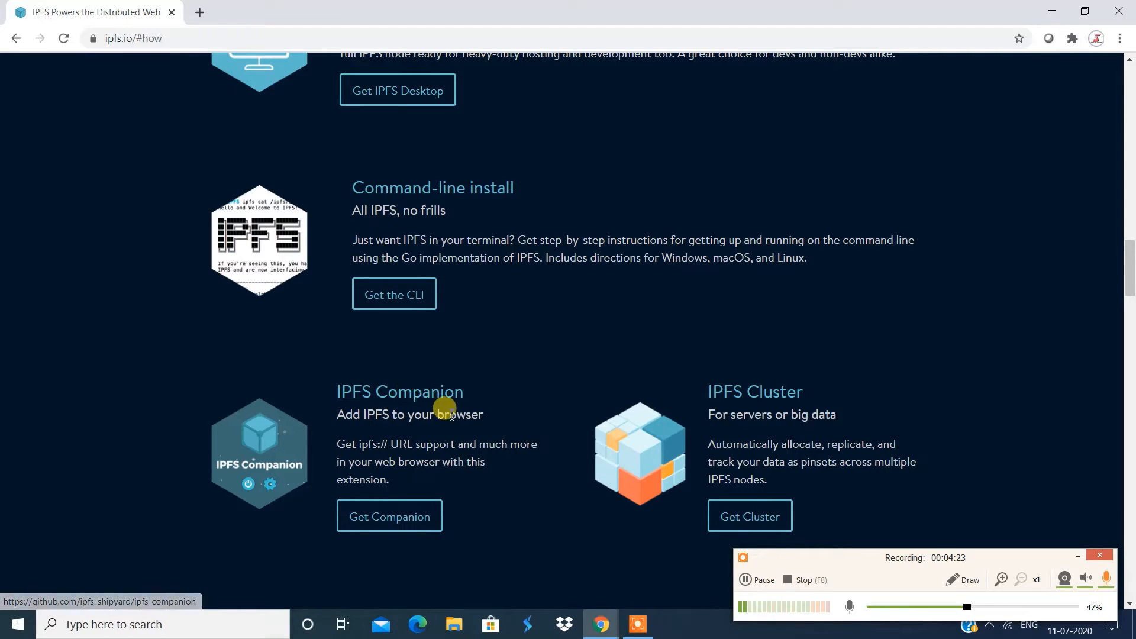
{"action": "mouse_move", "coordinate": [247, 490]}
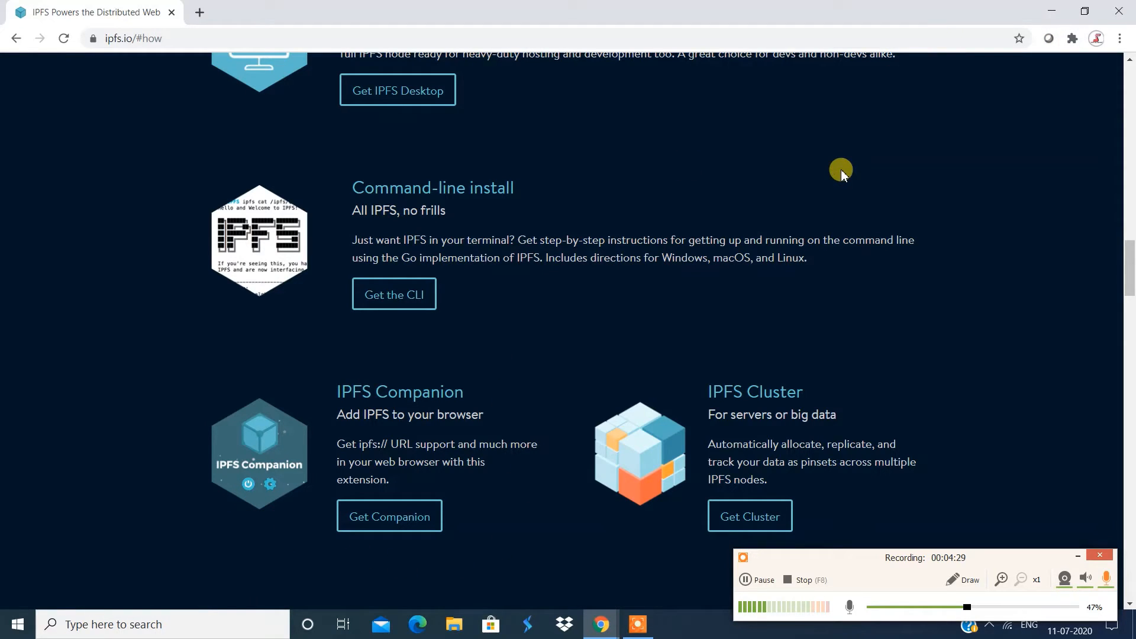
{"action": "mouse_move", "coordinate": [672, 437]}
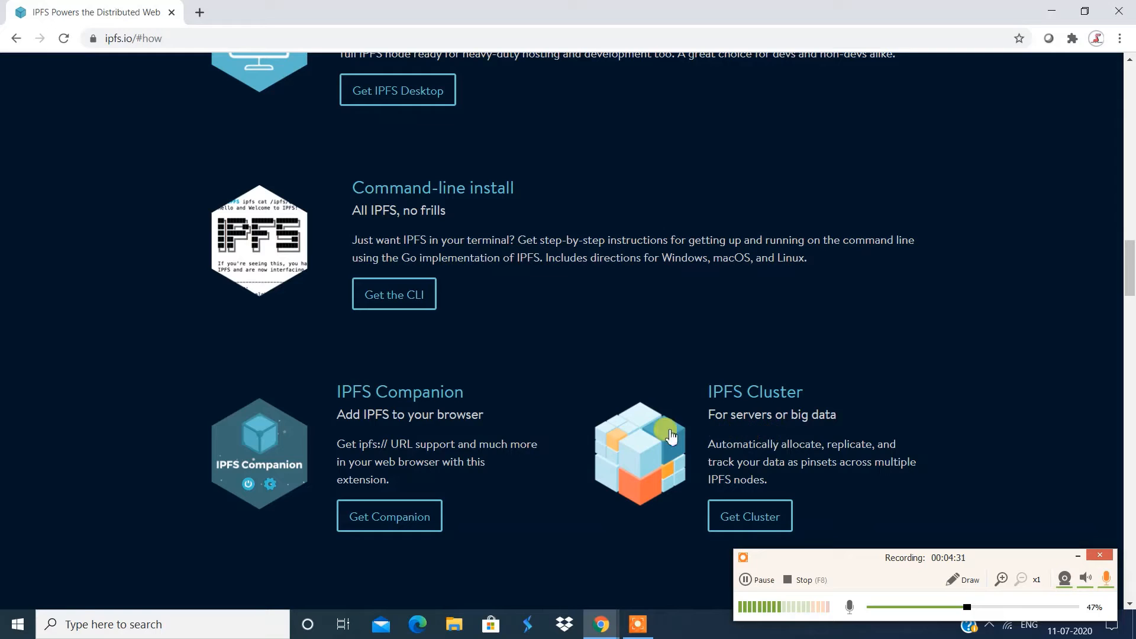
{"action": "mouse_move", "coordinate": [493, 389]}
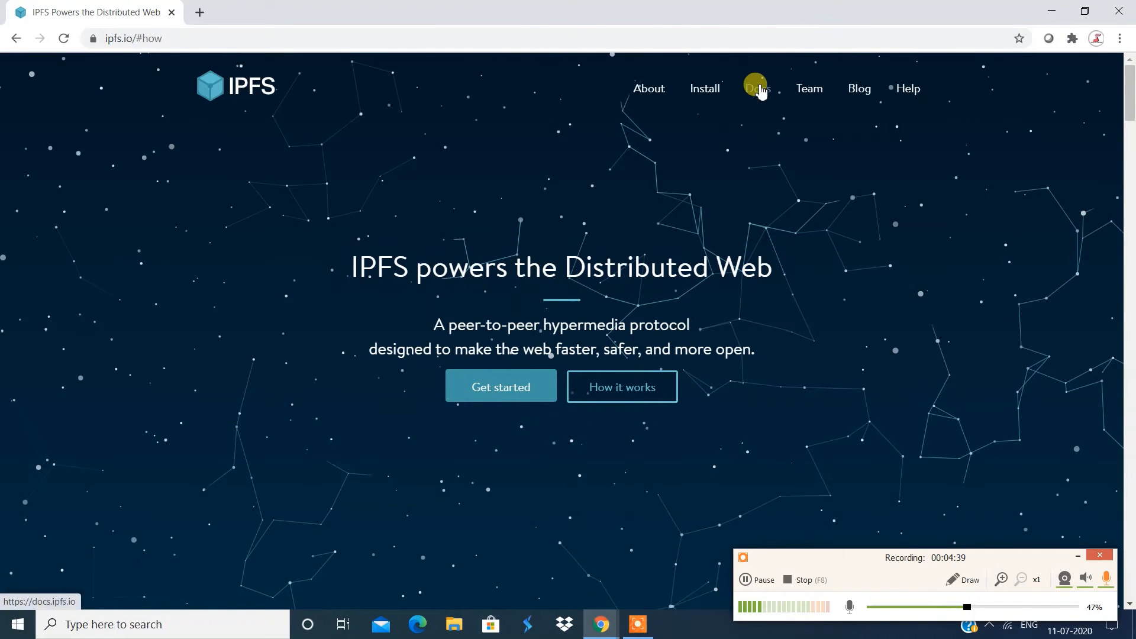
{"action": "left_click", "coordinate": [757, 88]}
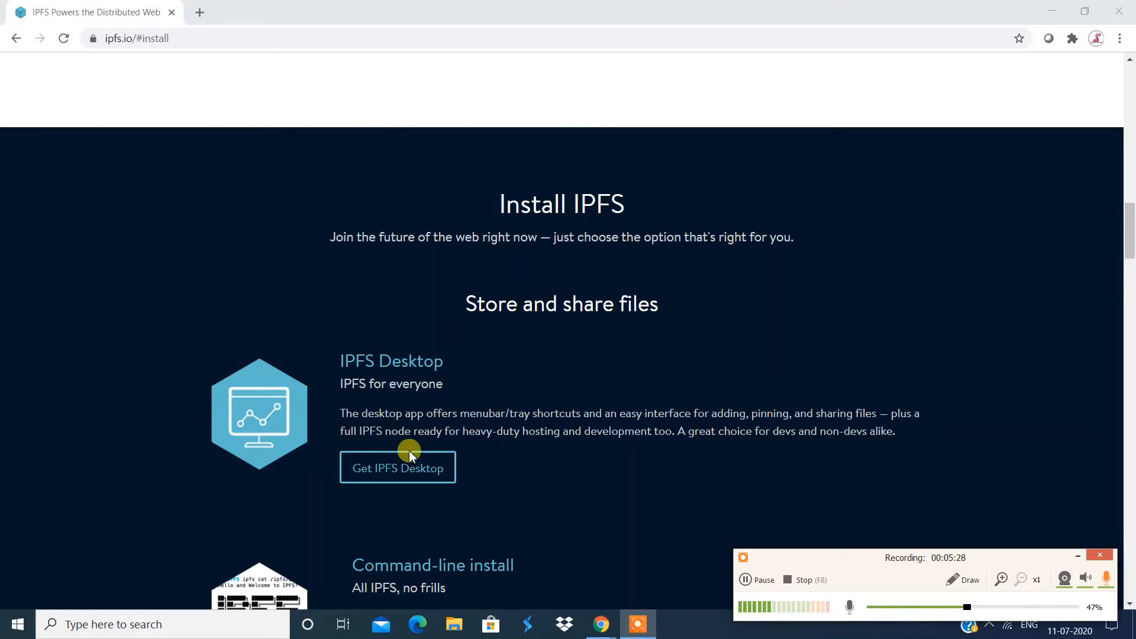
{"action": "mouse_move", "coordinate": [436, 394]}
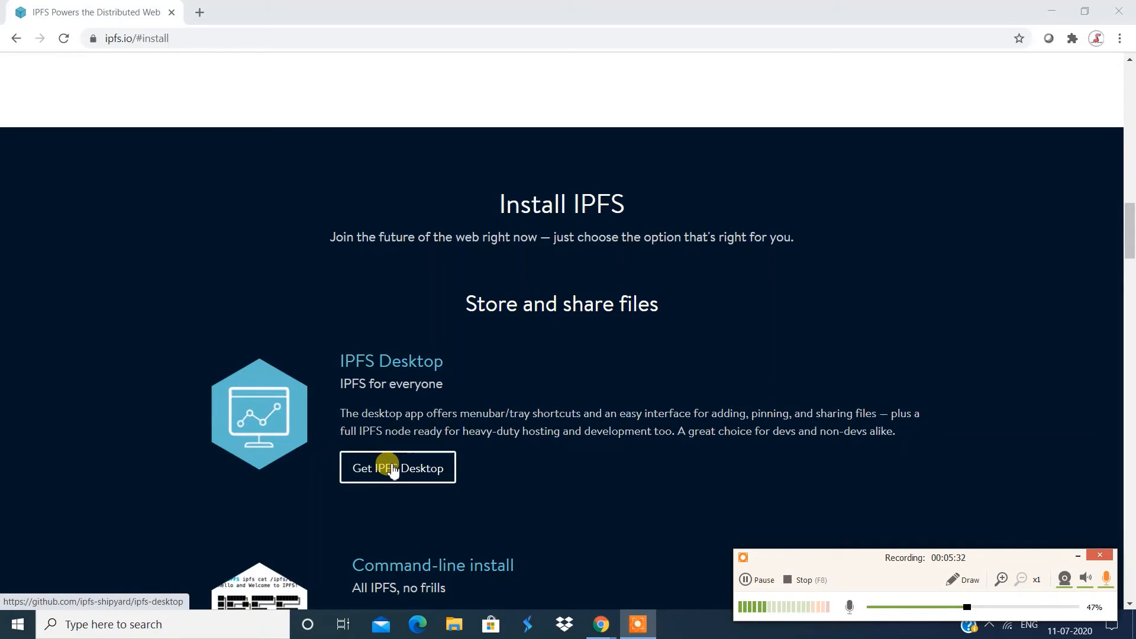
Step: Go to the ipfs-desktop GitHub README and download the Windows IPFS-Desktop-Setup .exe
{"action": "left_click", "coordinate": [398, 468]}
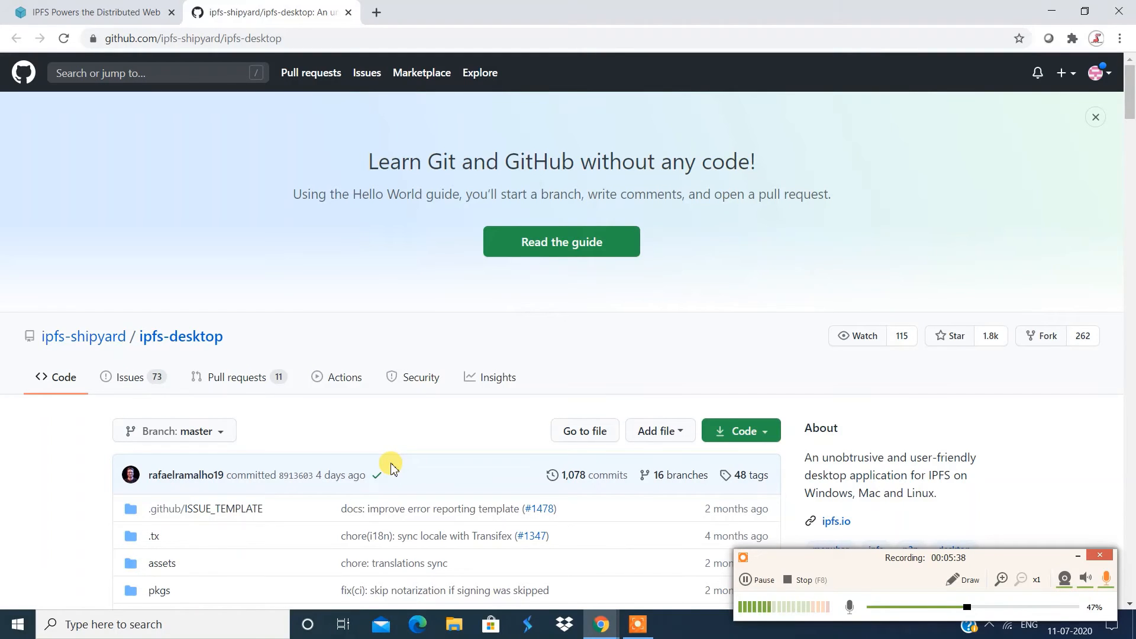
{"action": "mouse_move", "coordinate": [114, 231]}
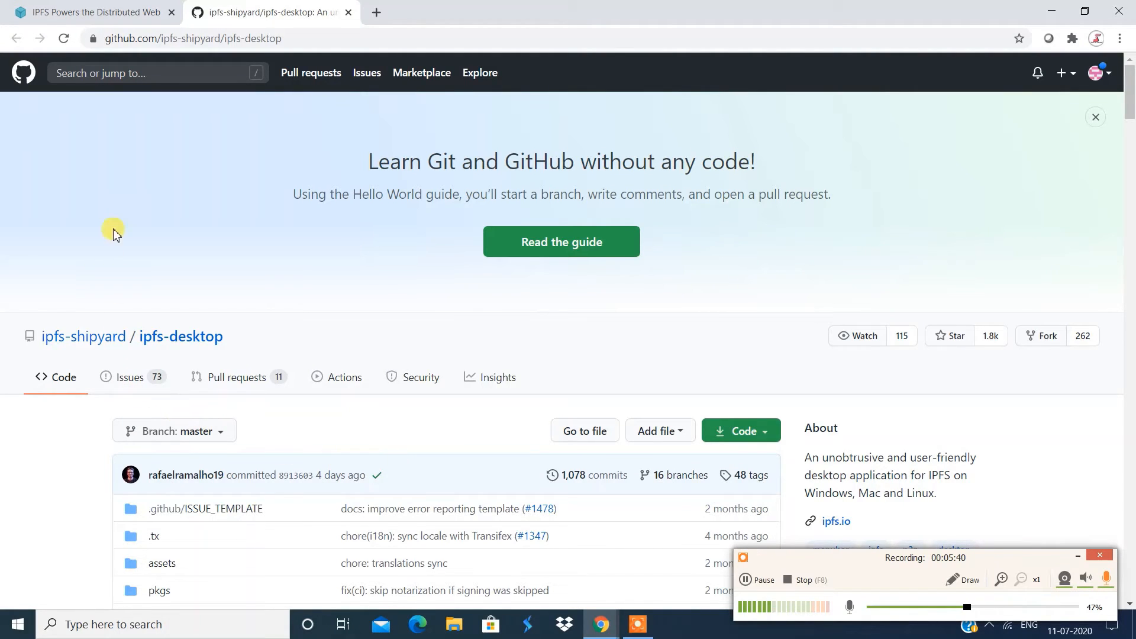
{"action": "scroll", "scroll_direction": "down", "scroll_amount": 3}
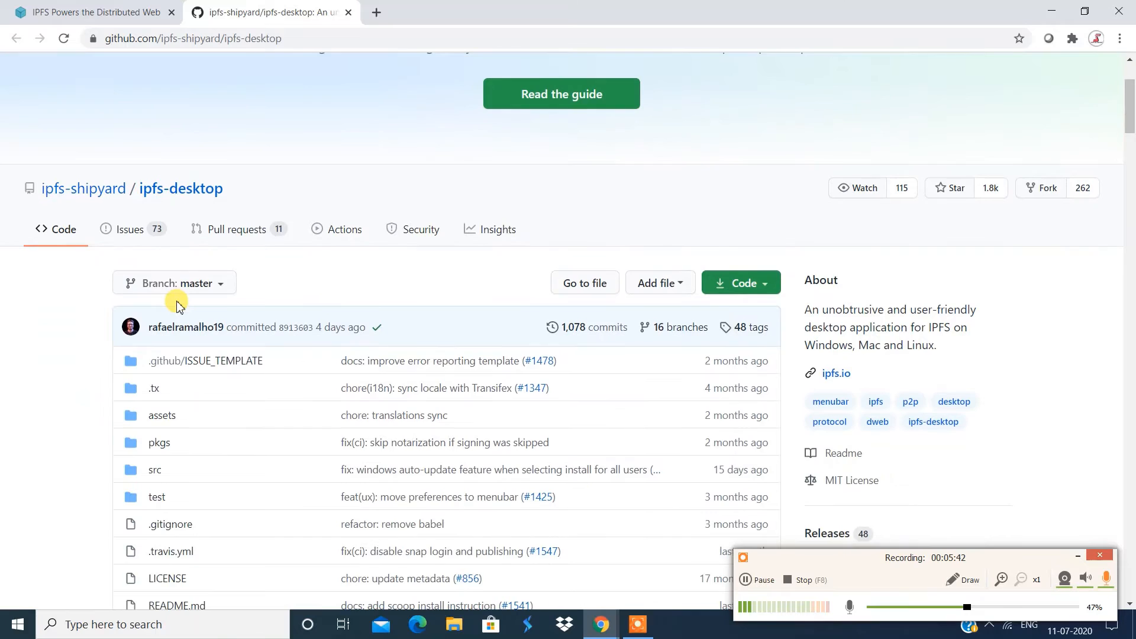
{"action": "scroll", "scroll_direction": "down", "scroll_amount": 3}
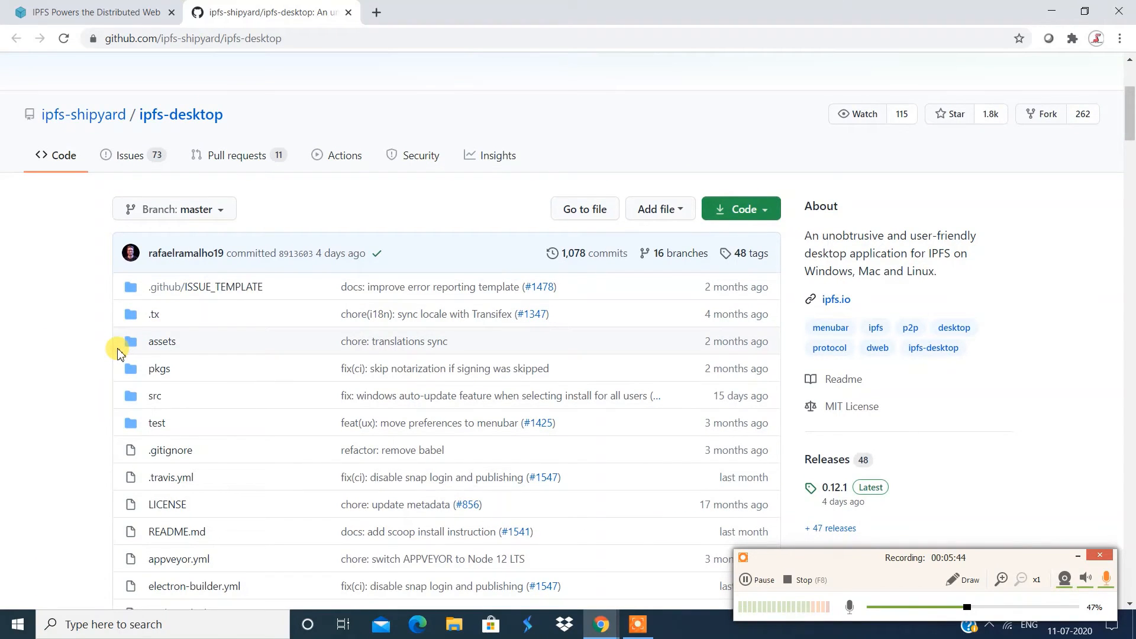
{"action": "mouse_move", "coordinate": [302, 329]}
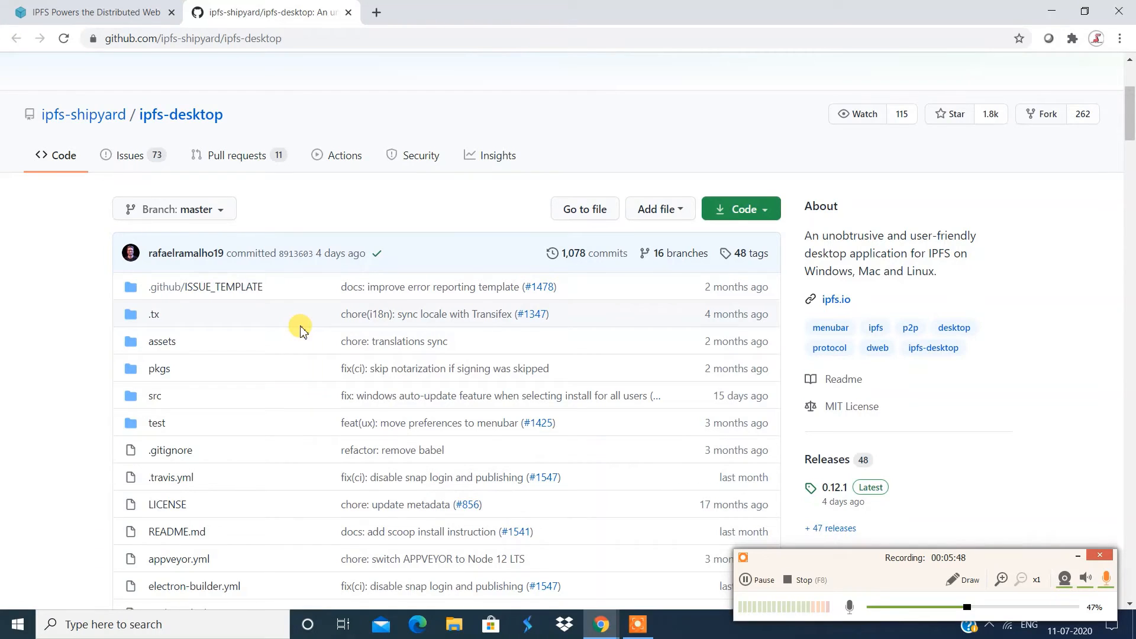
{"action": "scroll", "scroll_direction": "down", "scroll_amount": 3}
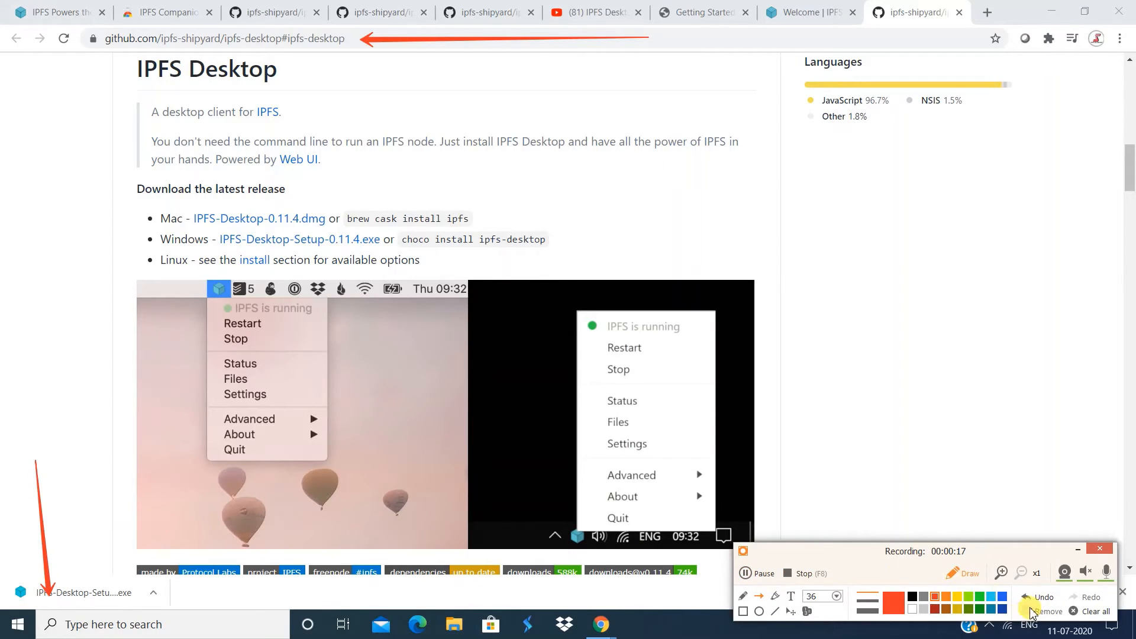
Step: Launch the downloaded IPFS-Desktop-Setup installer from Chrome's download bar
{"action": "left_click", "coordinate": [1036, 597]}
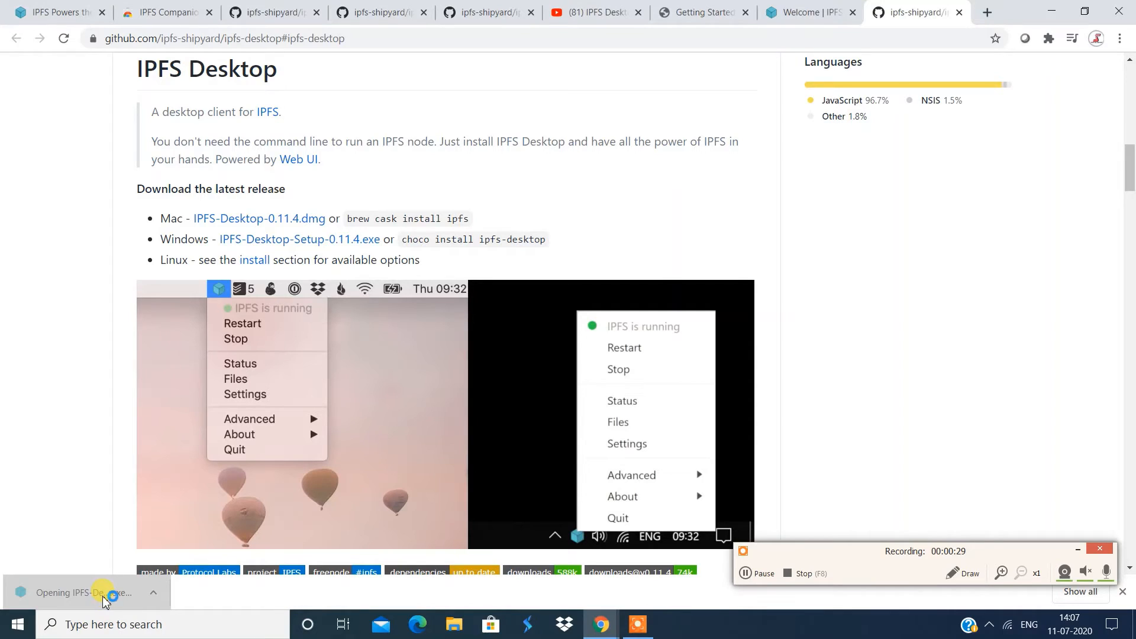
Step: Install IPFS Desktop for the current user only in the default folder and run it on finish
{"action": "left_click", "coordinate": [103, 596]}
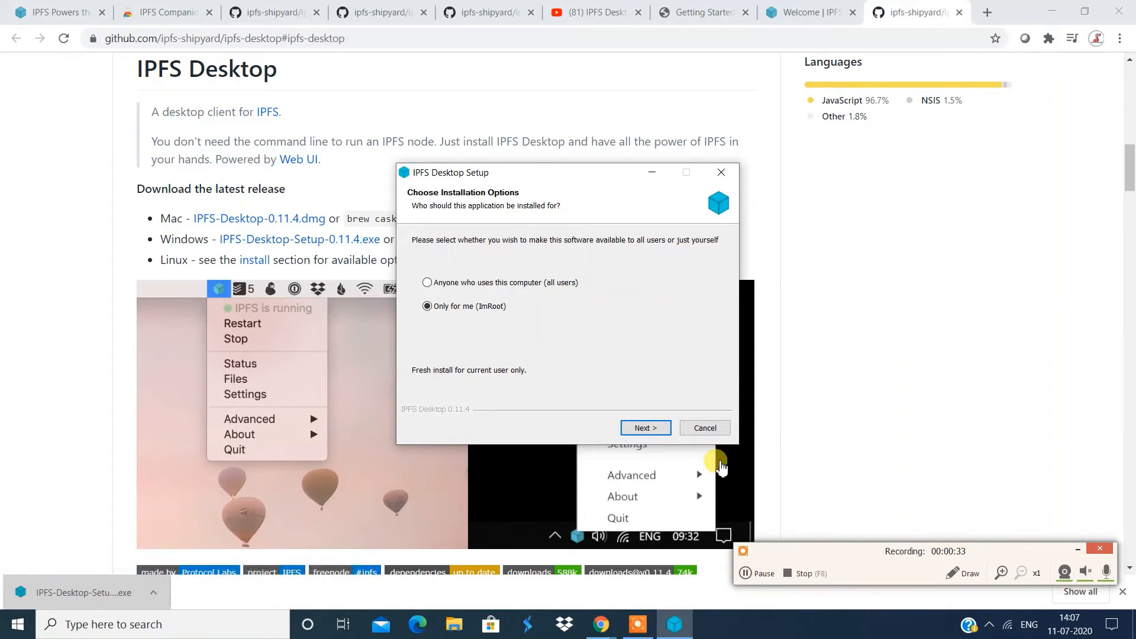
{"action": "left_click", "coordinate": [645, 428]}
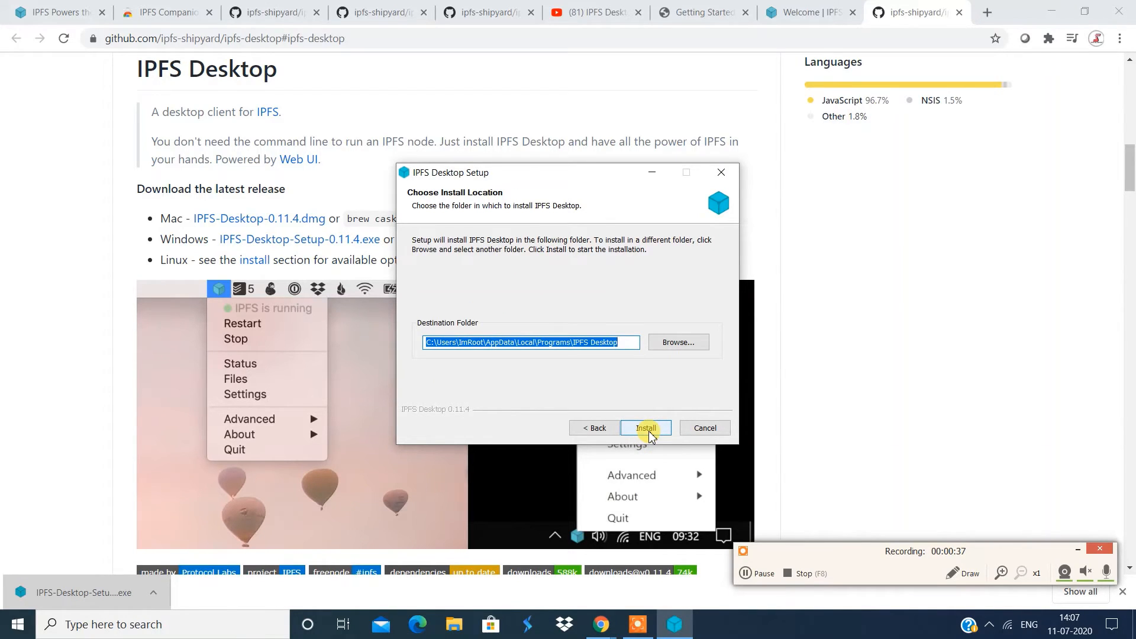
{"action": "left_click", "coordinate": [646, 428]}
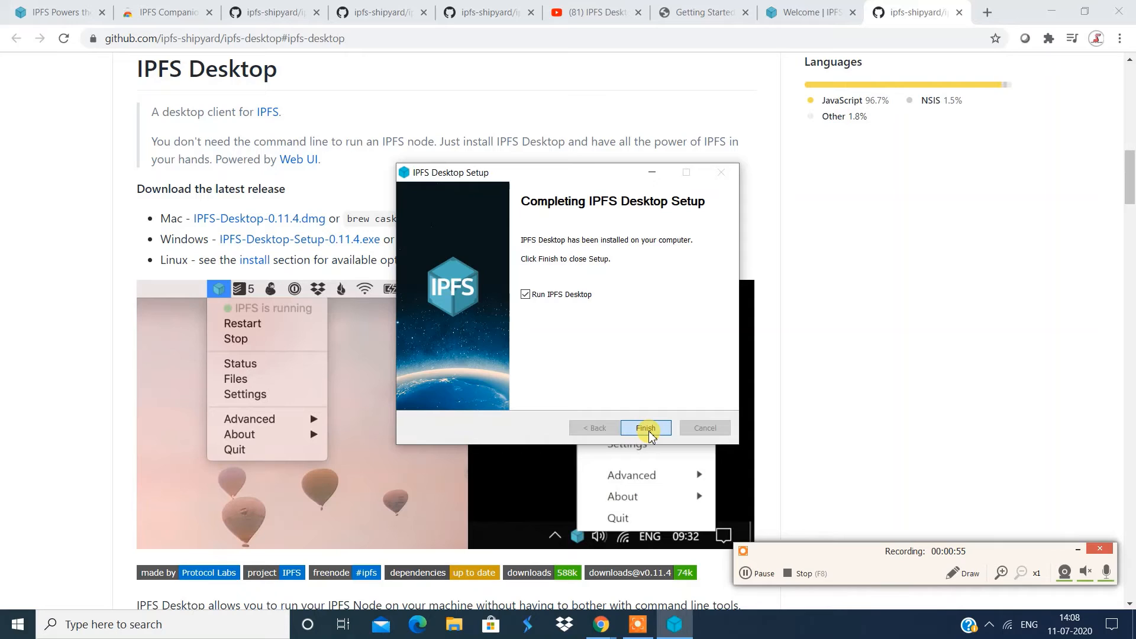
{"action": "left_click", "coordinate": [646, 427]}
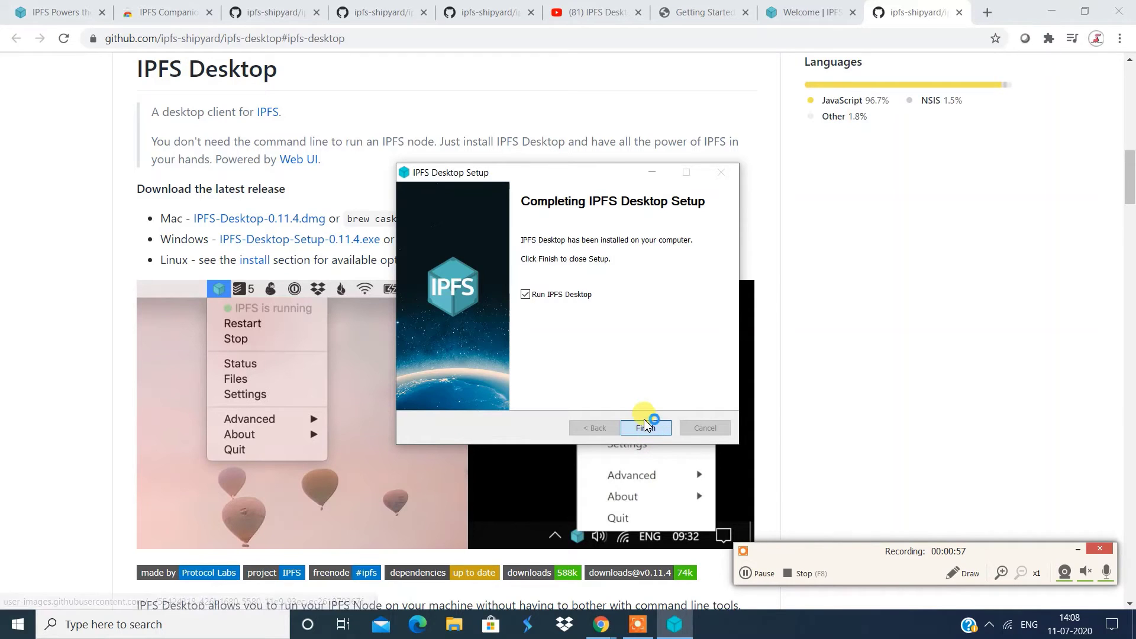
{"action": "left_click", "coordinate": [646, 428]}
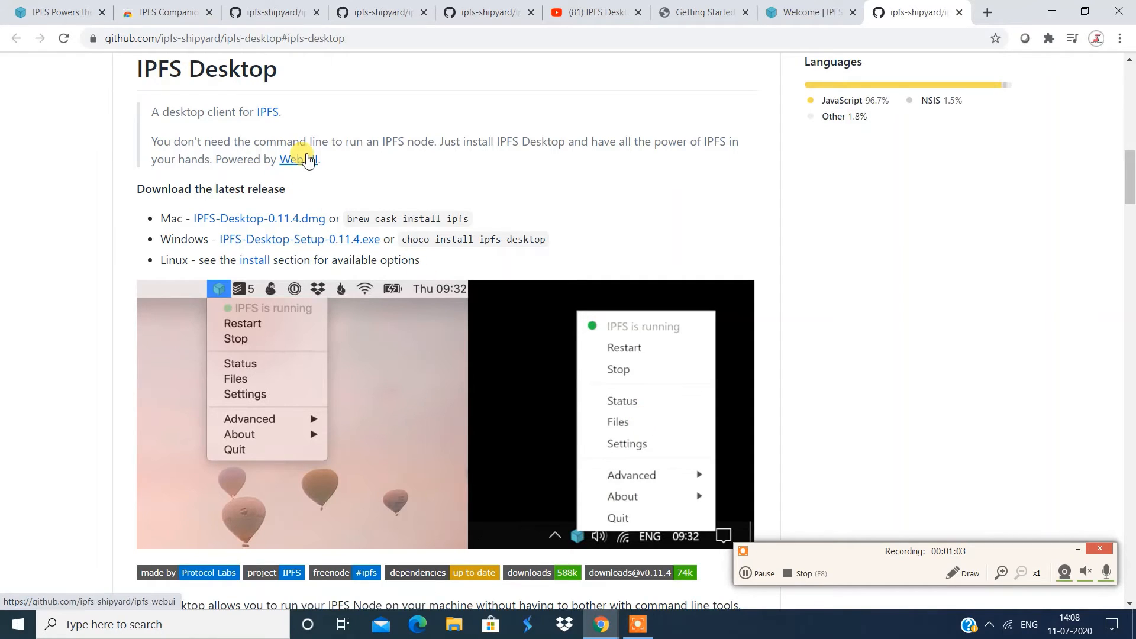
{"action": "mouse_move", "coordinate": [570, 143]}
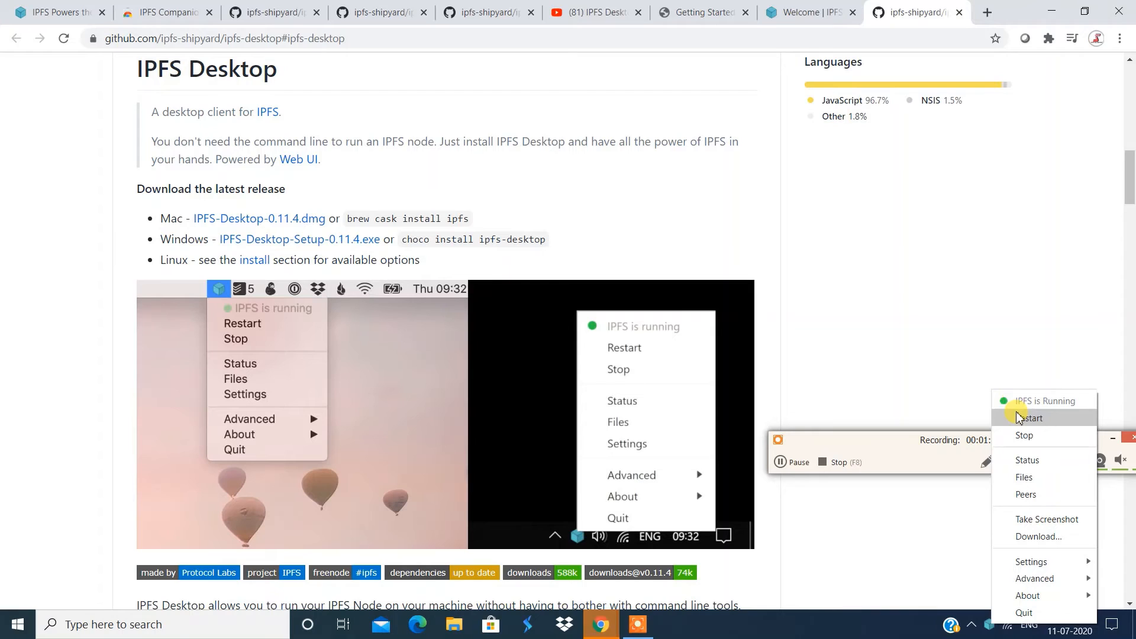
{"action": "mouse_move", "coordinate": [1024, 436]}
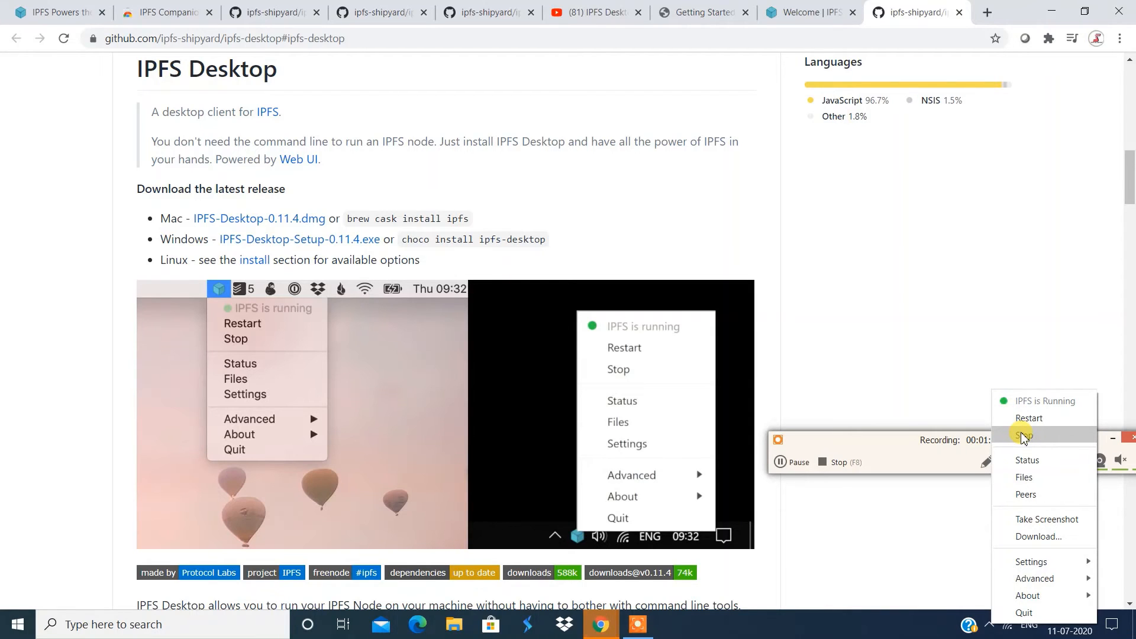
{"action": "mouse_move", "coordinate": [1053, 537]}
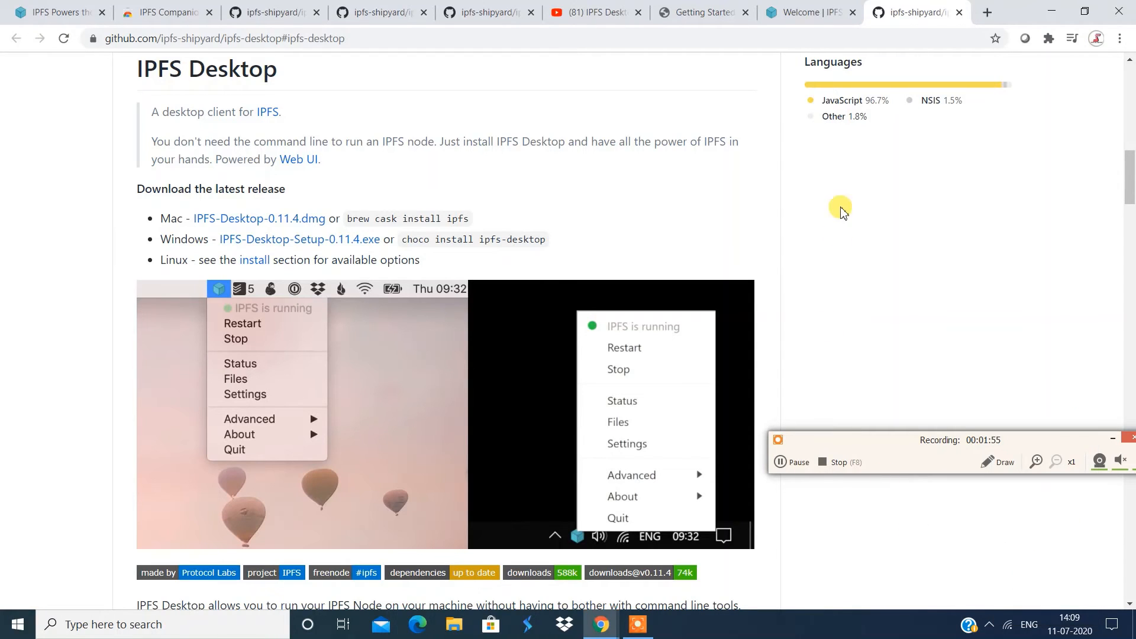
{"action": "mouse_move", "coordinate": [812, 12]}
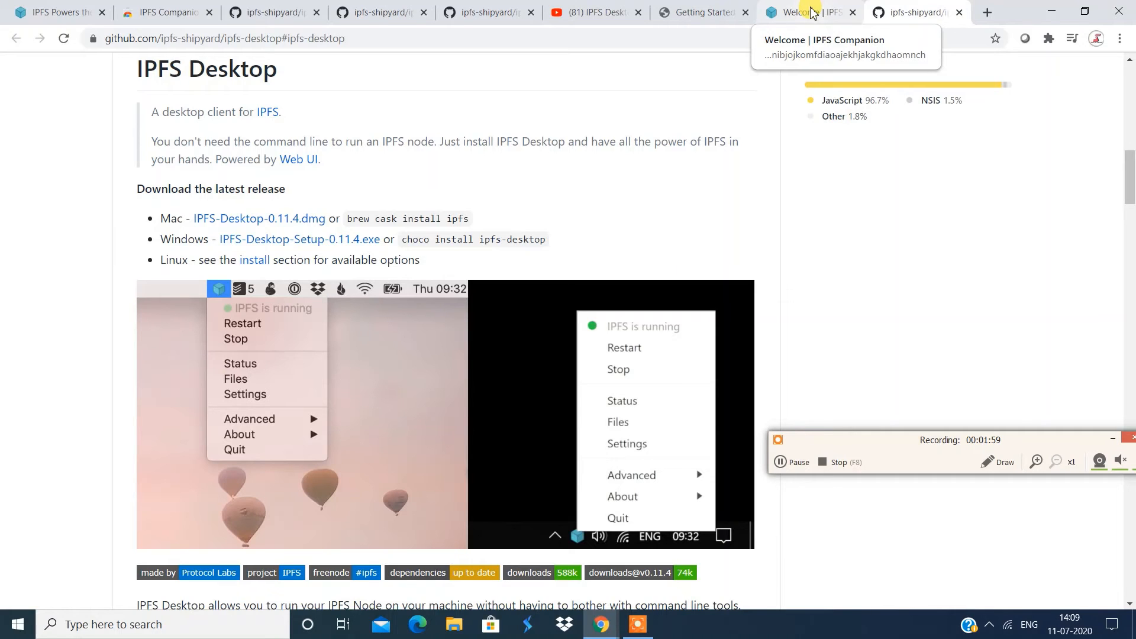
Step: Show the IPFS Companion welcome page, dismiss the 'Update downloaded' notice, and reveal the tray icons
{"action": "left_click", "coordinate": [808, 13]}
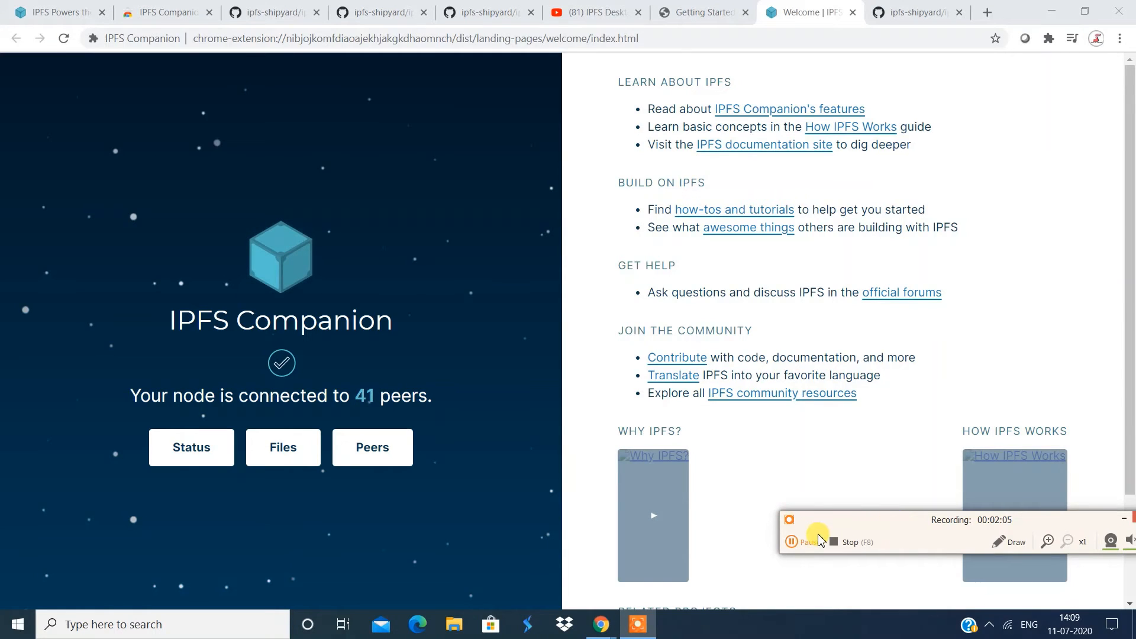
{"action": "left_click", "coordinate": [1015, 541]}
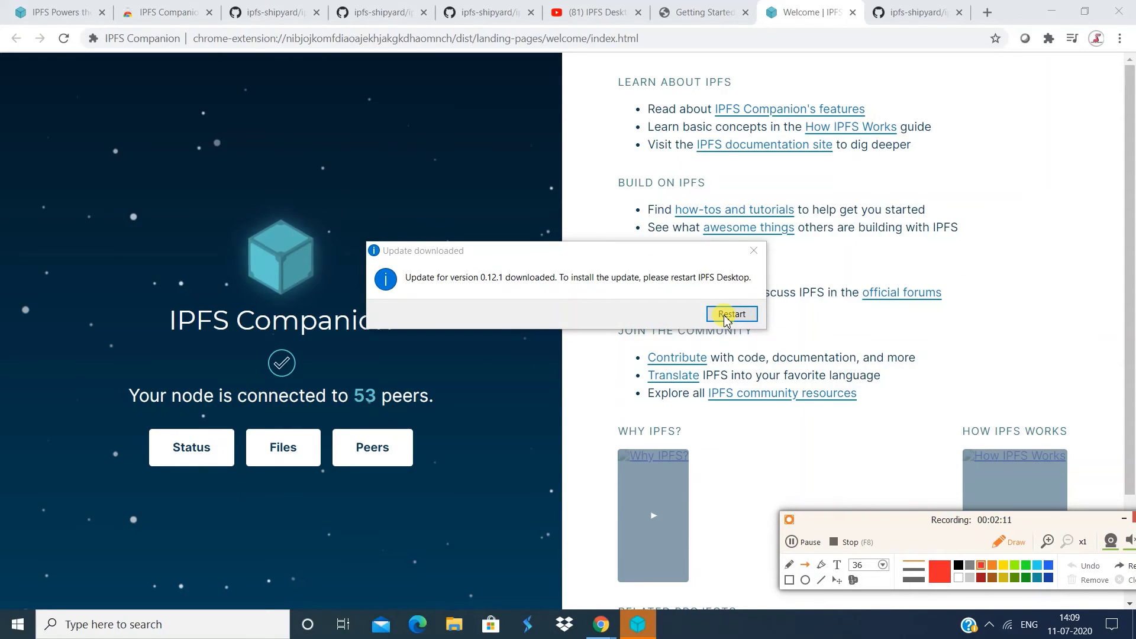
{"action": "mouse_move", "coordinate": [480, 282]}
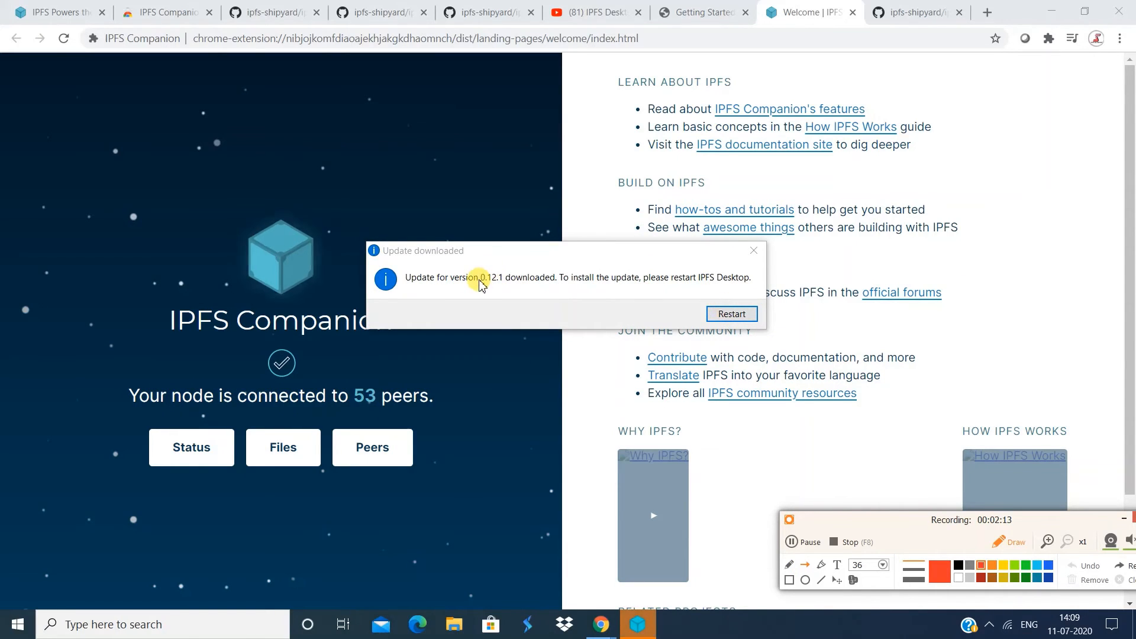
{"action": "mouse_move", "coordinate": [679, 258]}
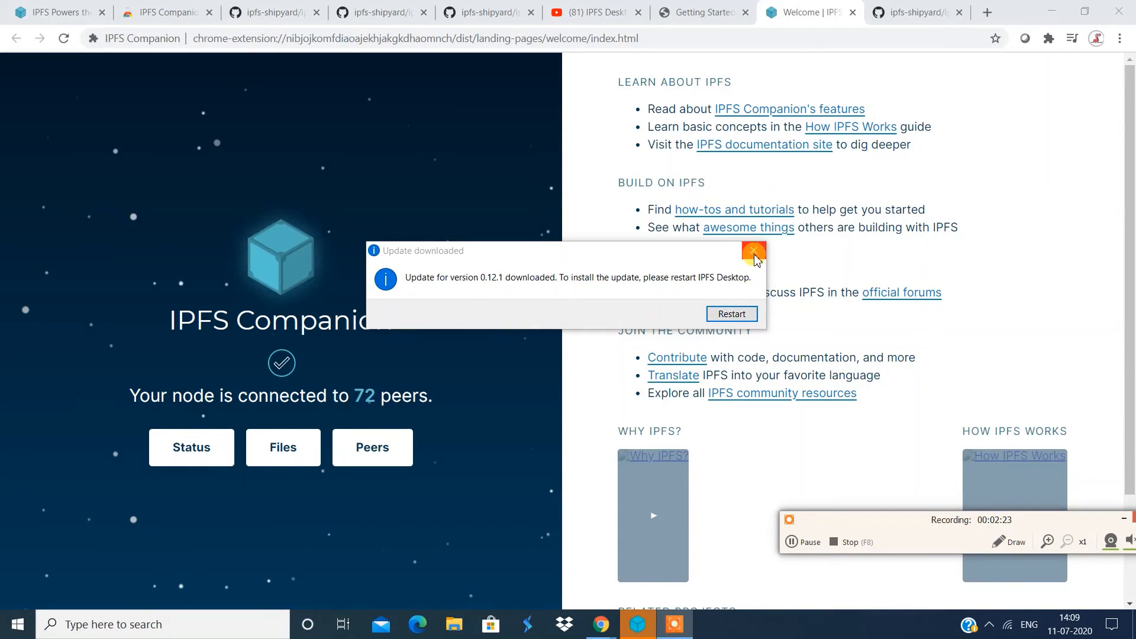
{"action": "left_click", "coordinate": [754, 250]}
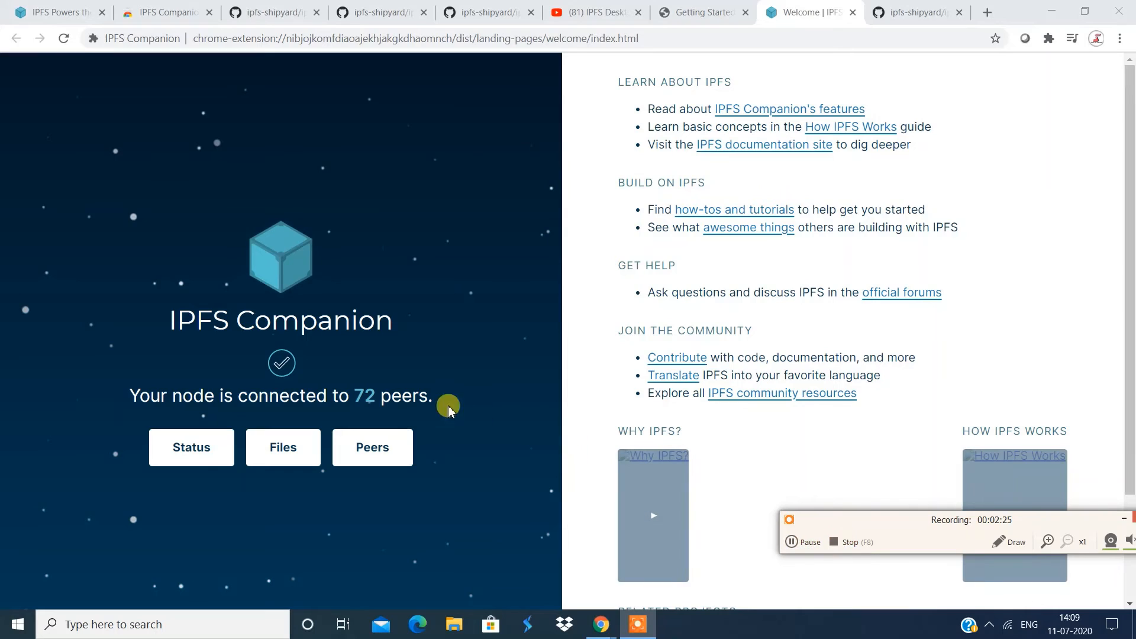
{"action": "mouse_move", "coordinate": [293, 435]}
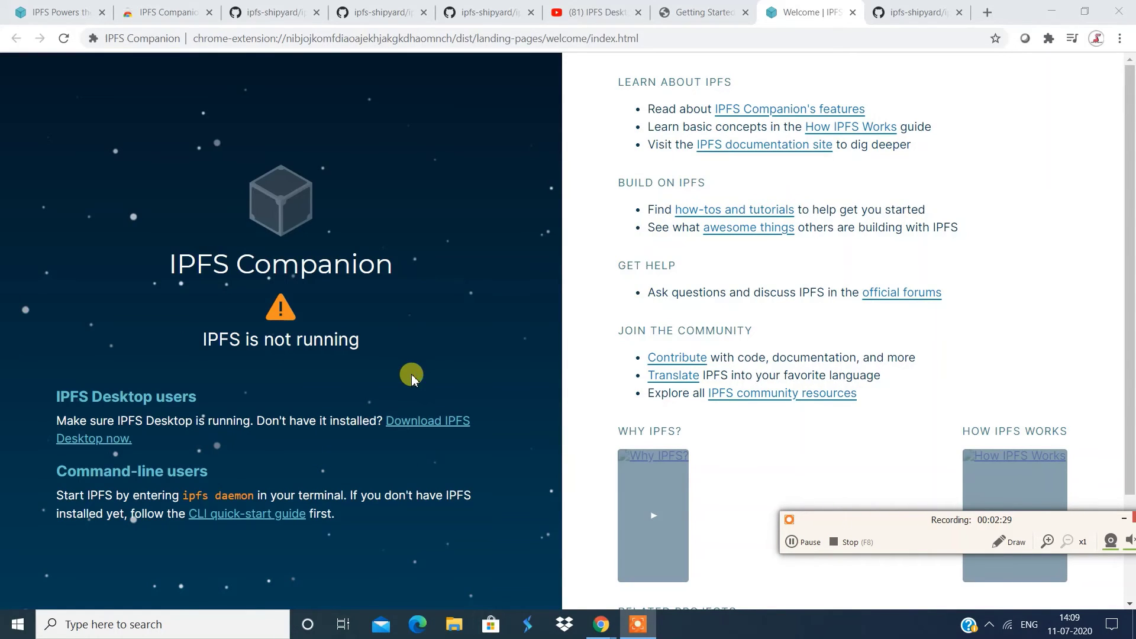
{"action": "mouse_move", "coordinate": [991, 624]}
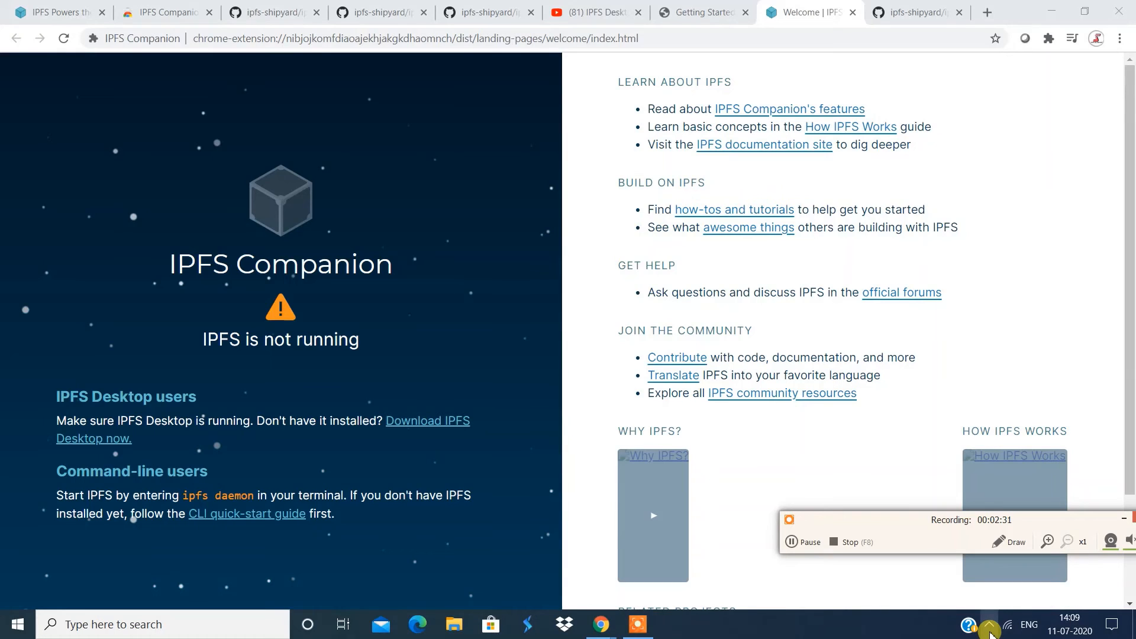
{"action": "left_click", "coordinate": [990, 624]}
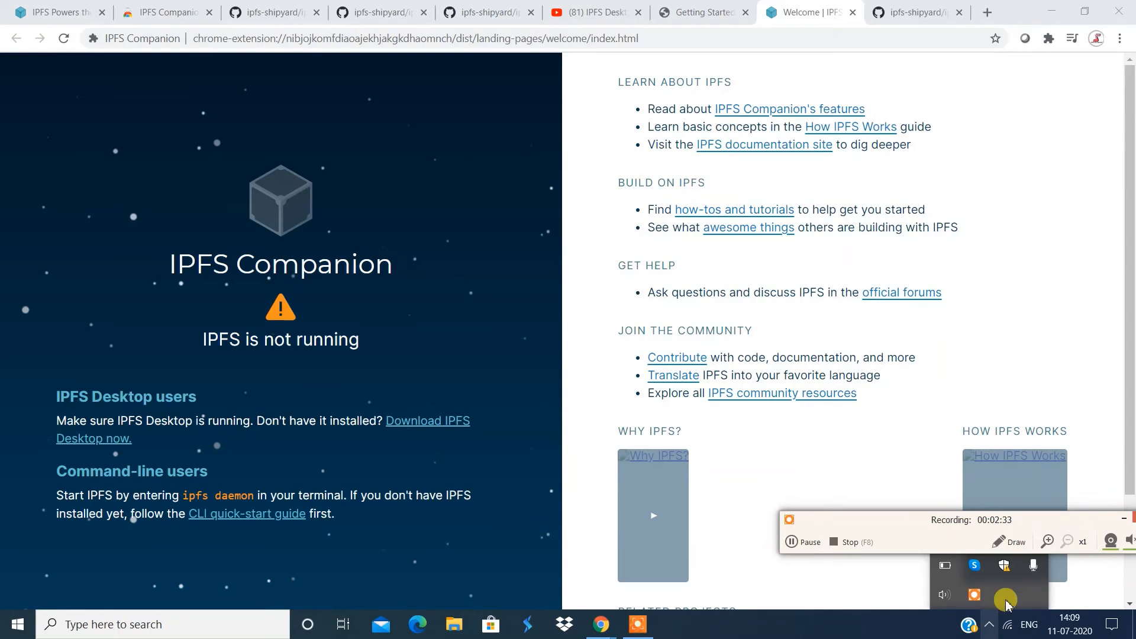
{"action": "mouse_move", "coordinate": [984, 628]}
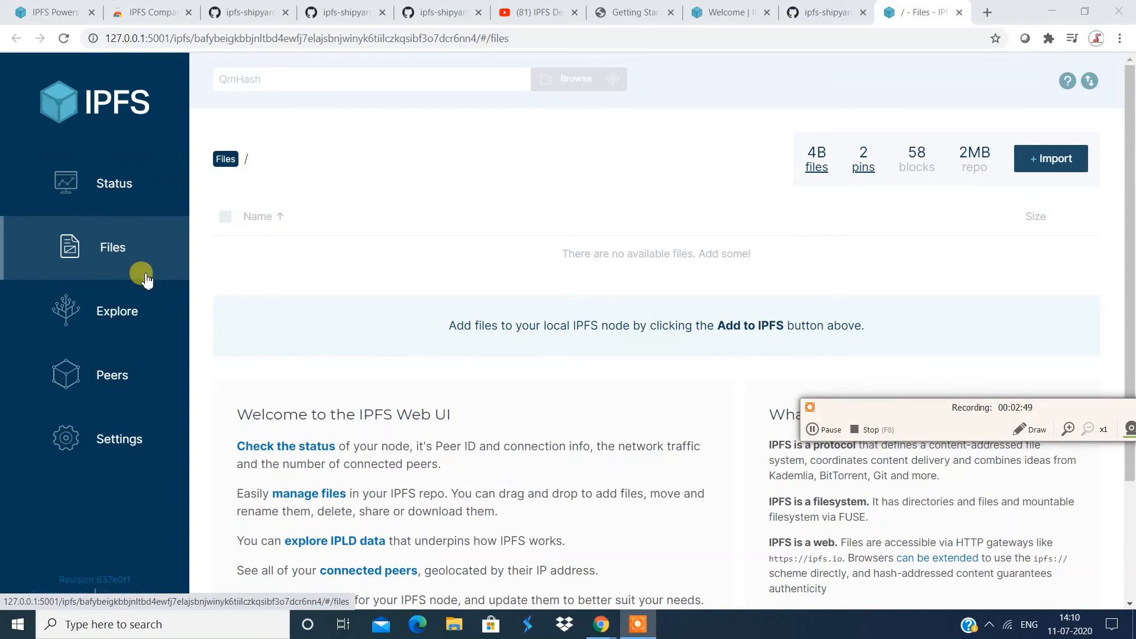
{"action": "mouse_move", "coordinate": [116, 247]}
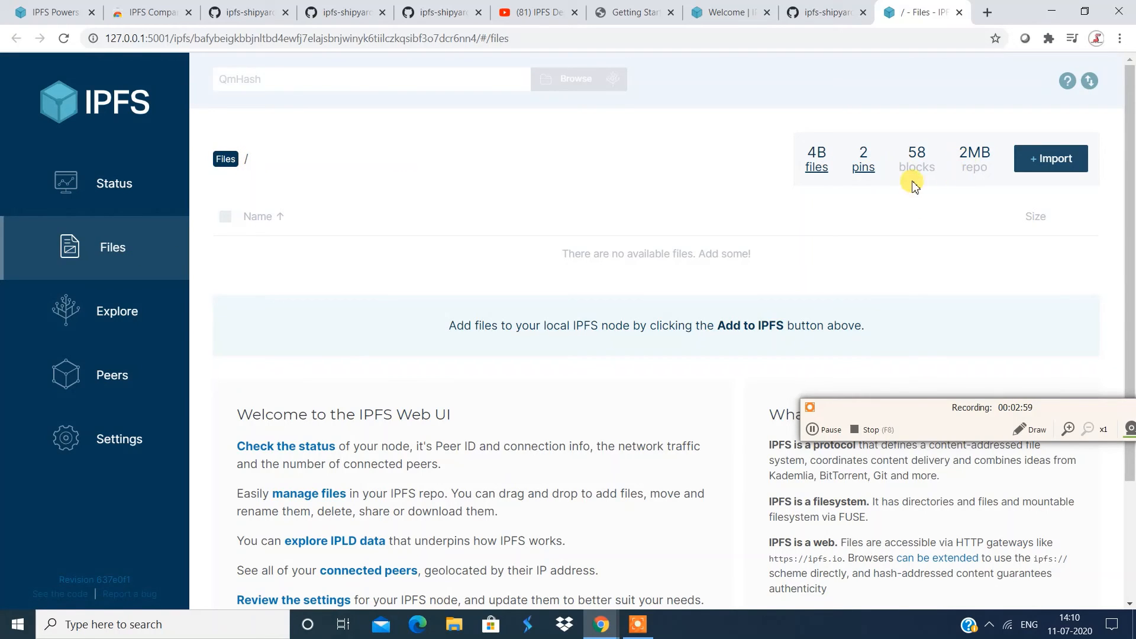
Step: Import 'Villa work Status' from Documents as a file into the IPFS Files list
{"action": "left_click", "coordinate": [1051, 158]}
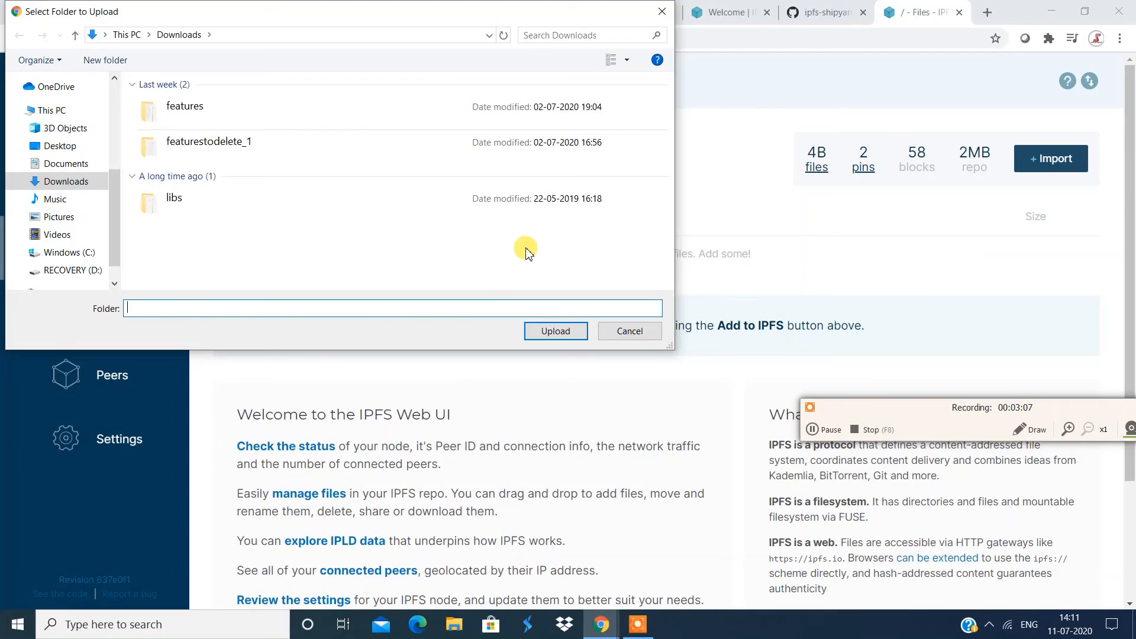
{"action": "left_click", "coordinate": [630, 331]}
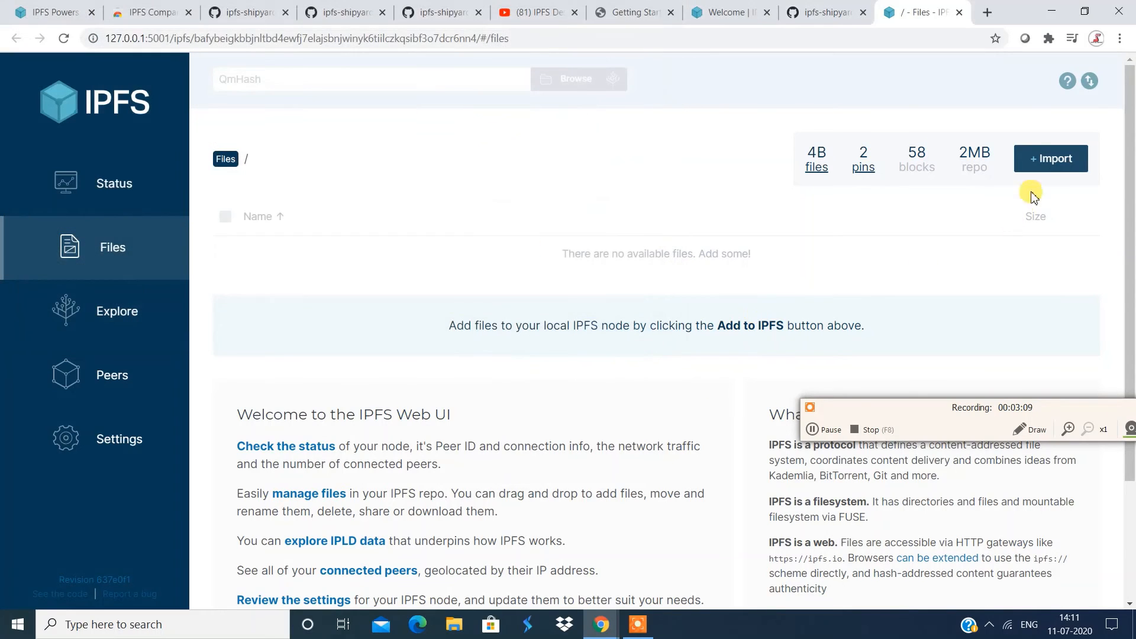
{"action": "mouse_move", "coordinate": [664, 258]}
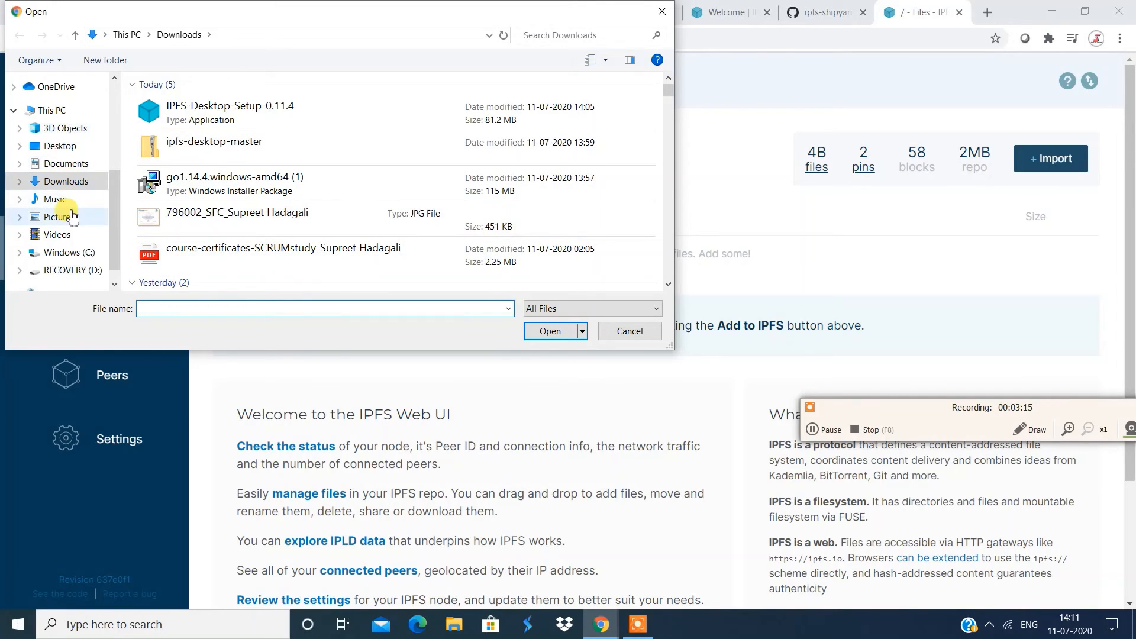
{"action": "mouse_move", "coordinate": [83, 168]}
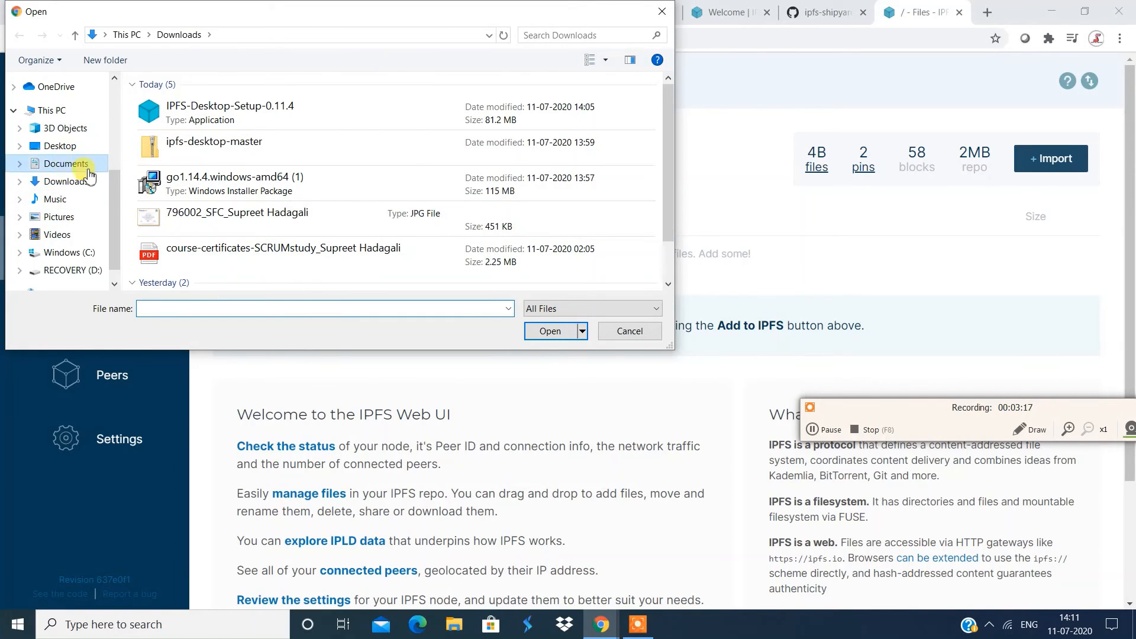
{"action": "left_click", "coordinate": [61, 164]}
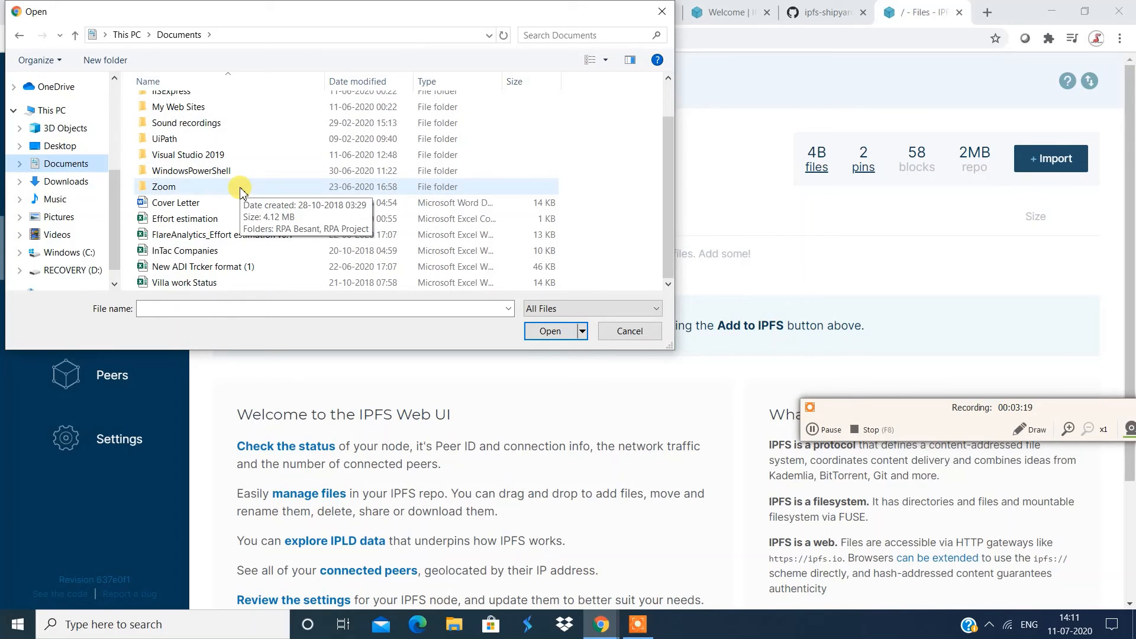
{"action": "mouse_move", "coordinate": [160, 281]}
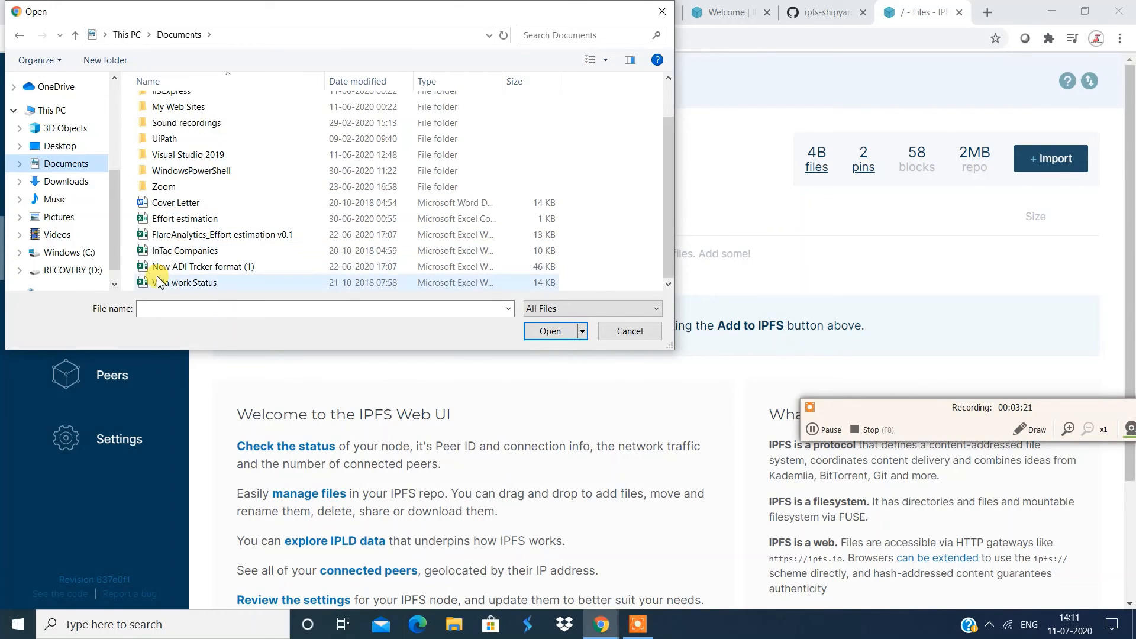
{"action": "left_click", "coordinate": [185, 283]}
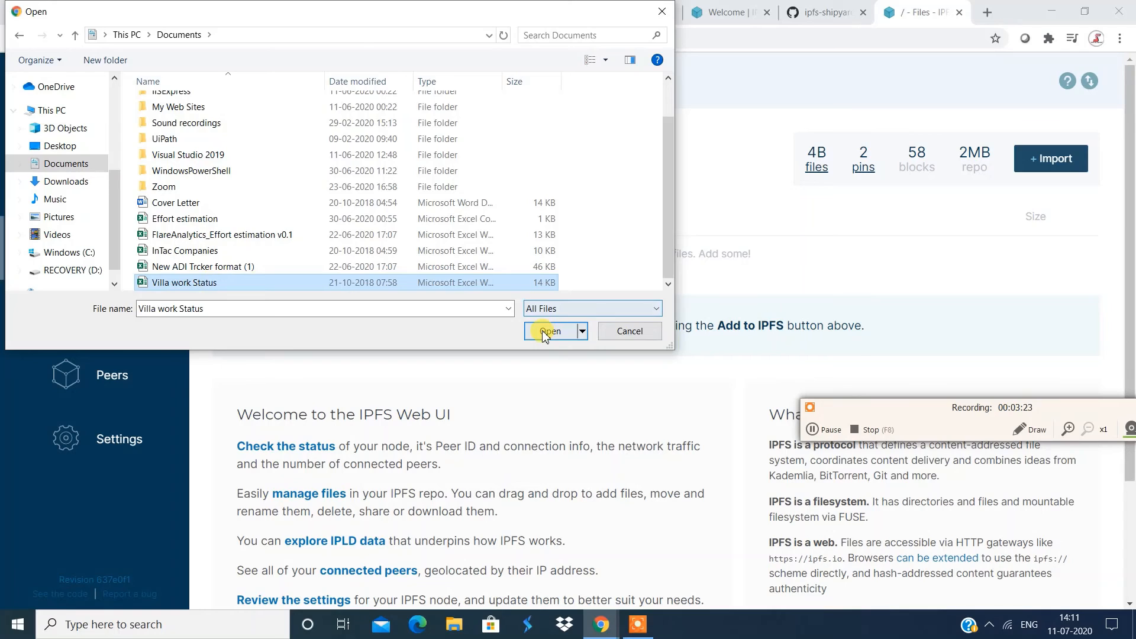
{"action": "left_click", "coordinate": [550, 331]}
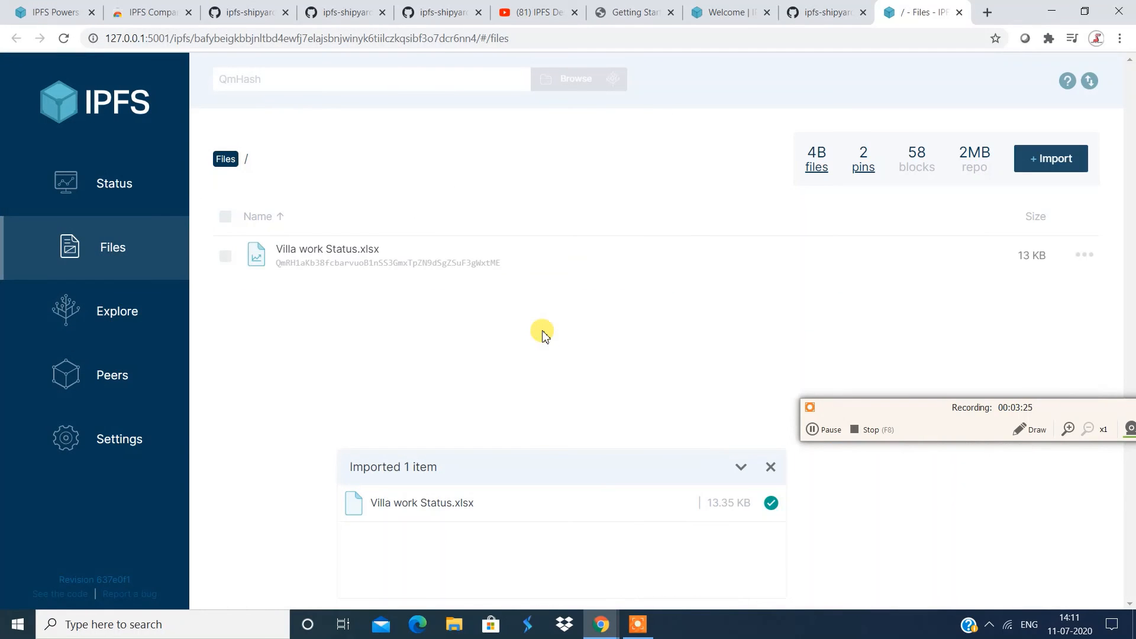
{"action": "mouse_move", "coordinate": [341, 249]}
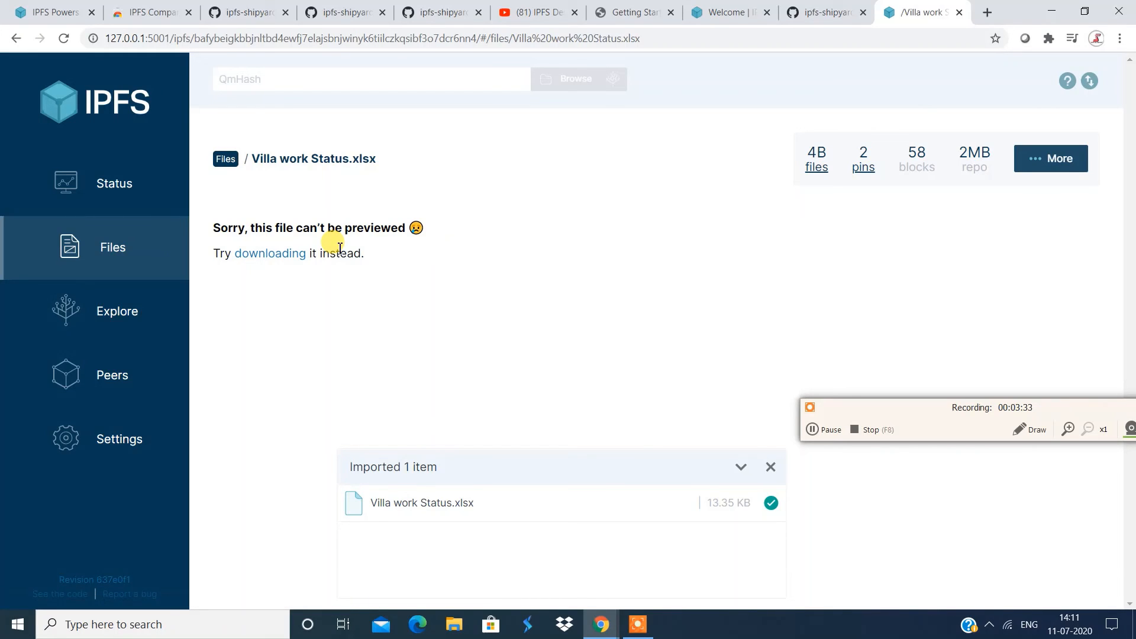
{"action": "mouse_move", "coordinate": [307, 246]}
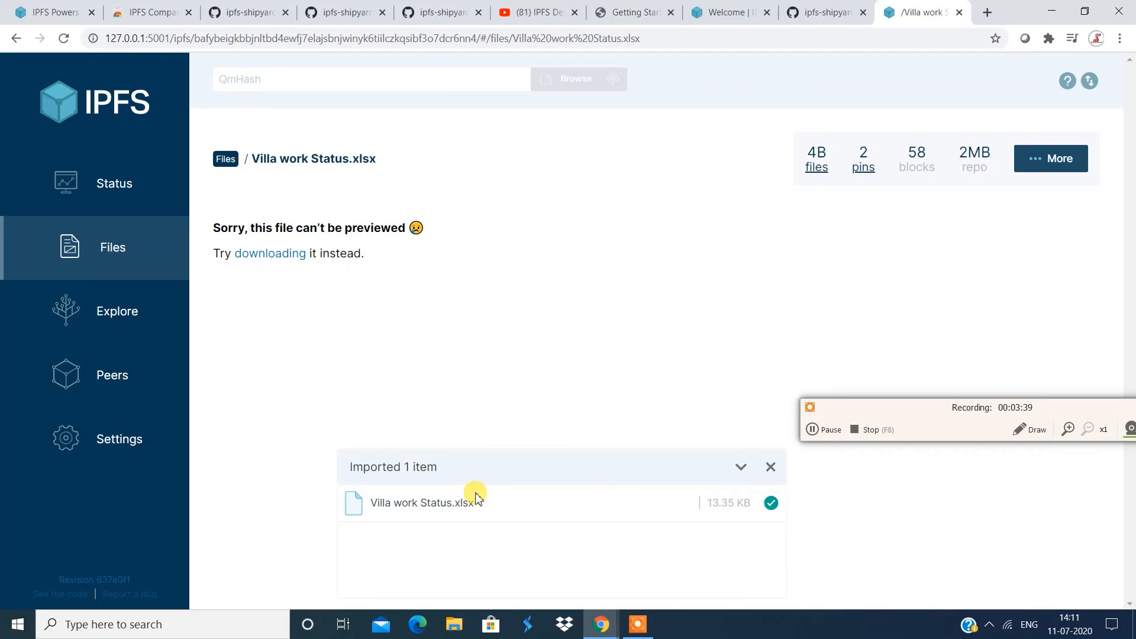
Step: Toggle the import summary and show the actions menu for Villa work Status.xlsx
{"action": "left_click", "coordinate": [741, 467]}
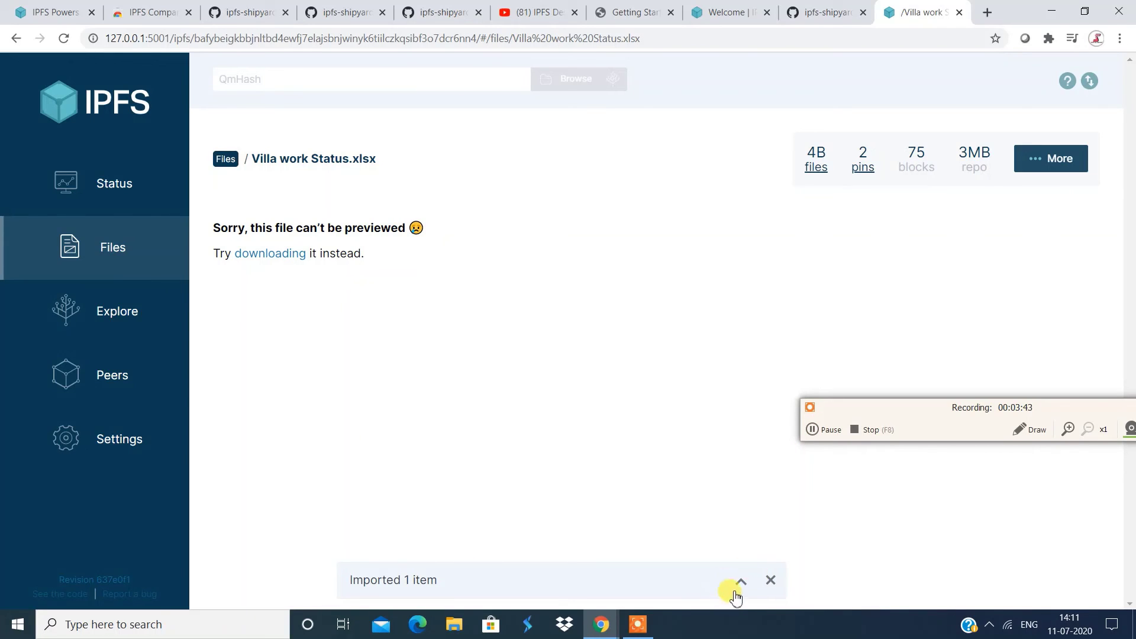
{"action": "left_click", "coordinate": [741, 580]}
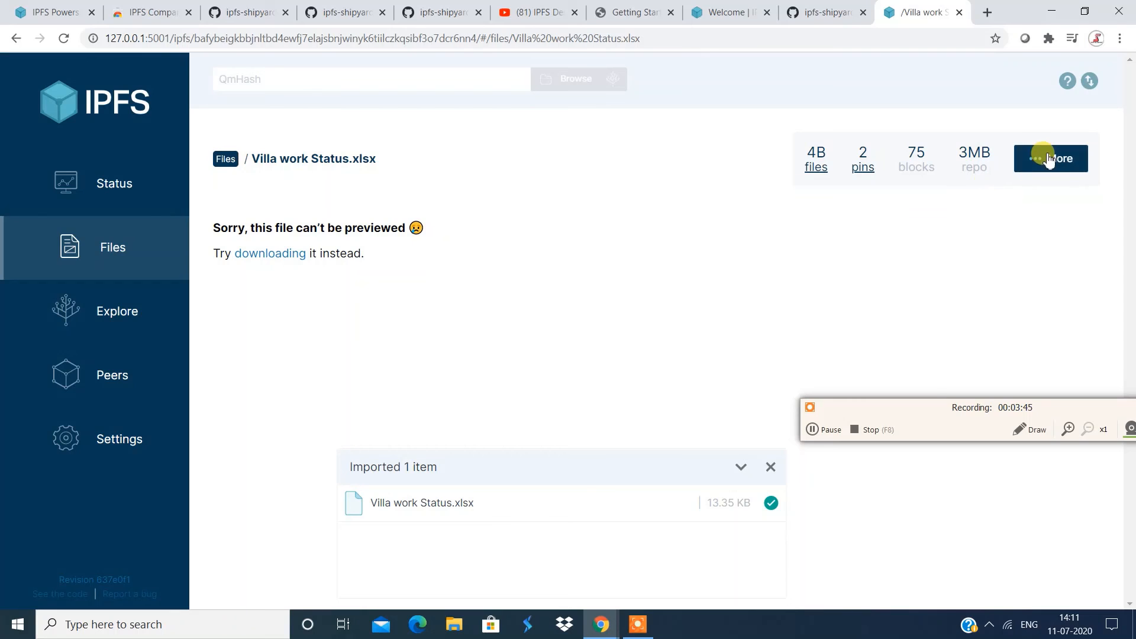
{"action": "left_click", "coordinate": [1051, 158]}
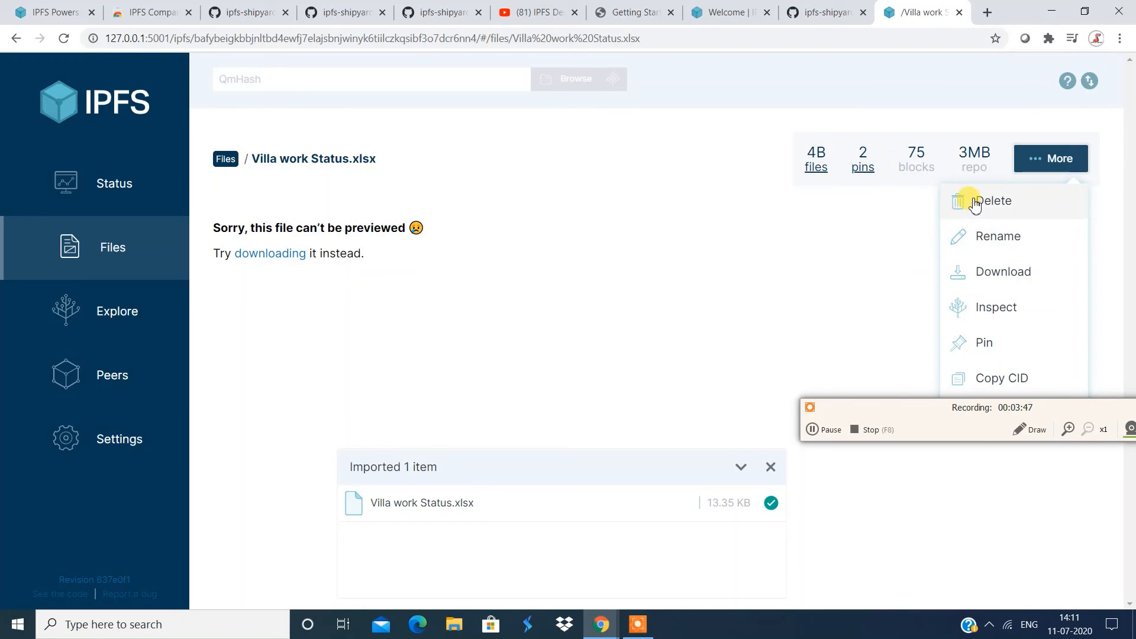
{"action": "mouse_move", "coordinate": [878, 461]}
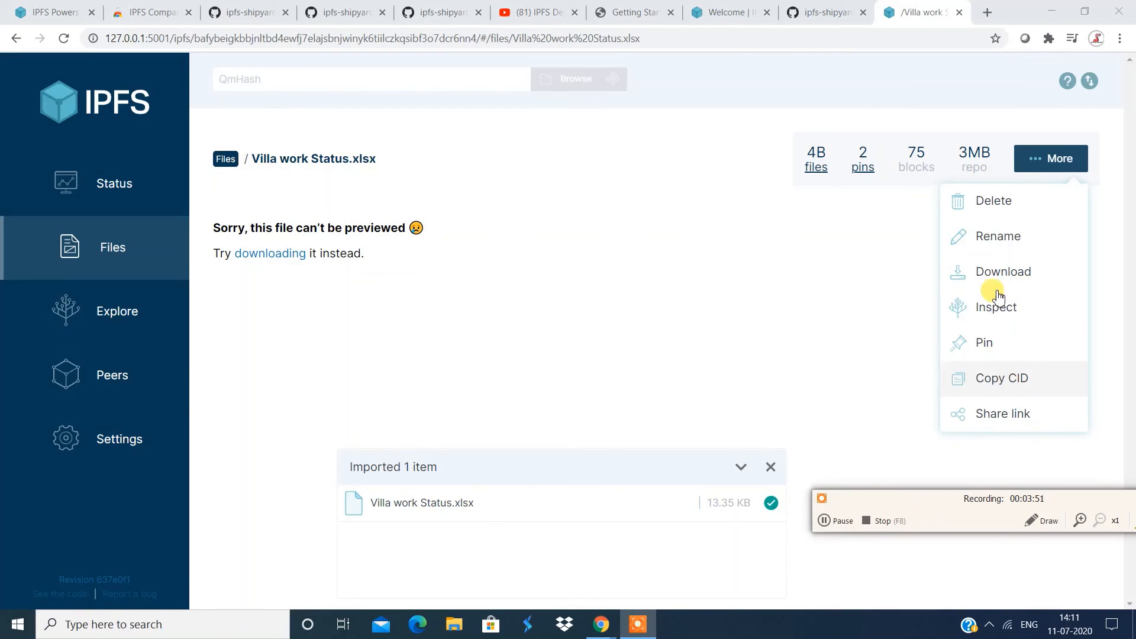
{"action": "mouse_move", "coordinate": [995, 287]}
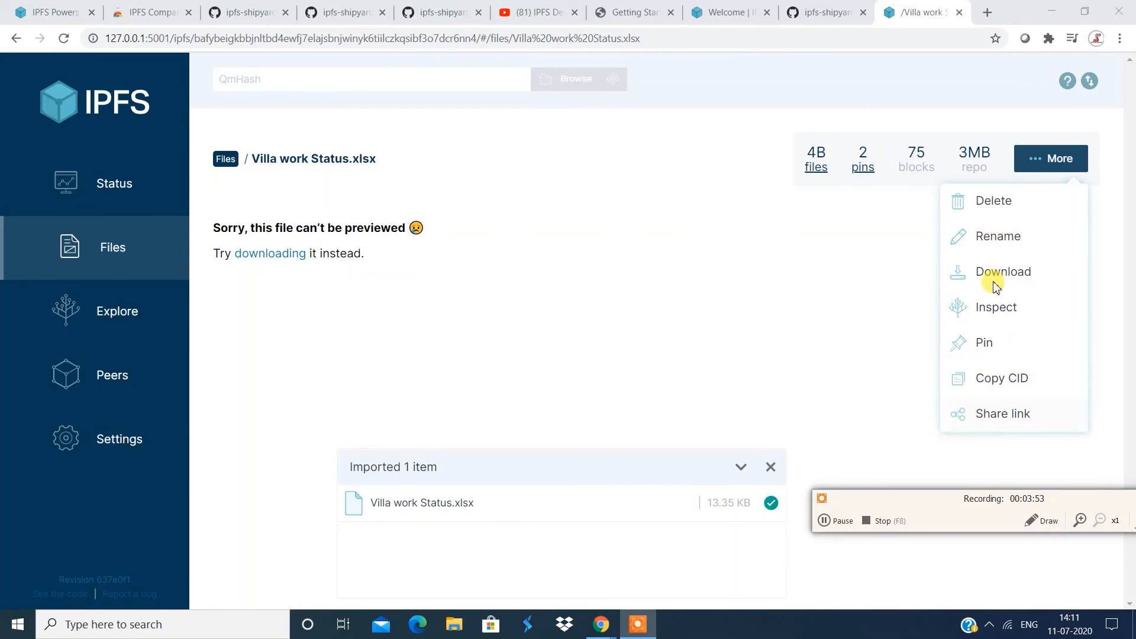
{"action": "mouse_move", "coordinate": [985, 209]}
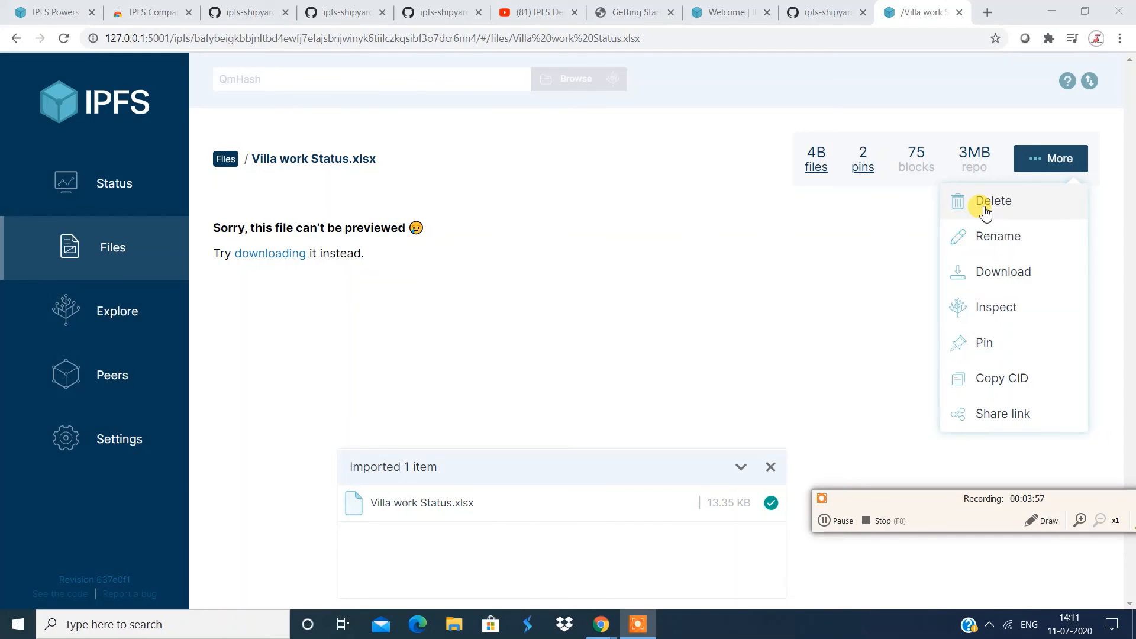
{"action": "mouse_move", "coordinate": [986, 238]}
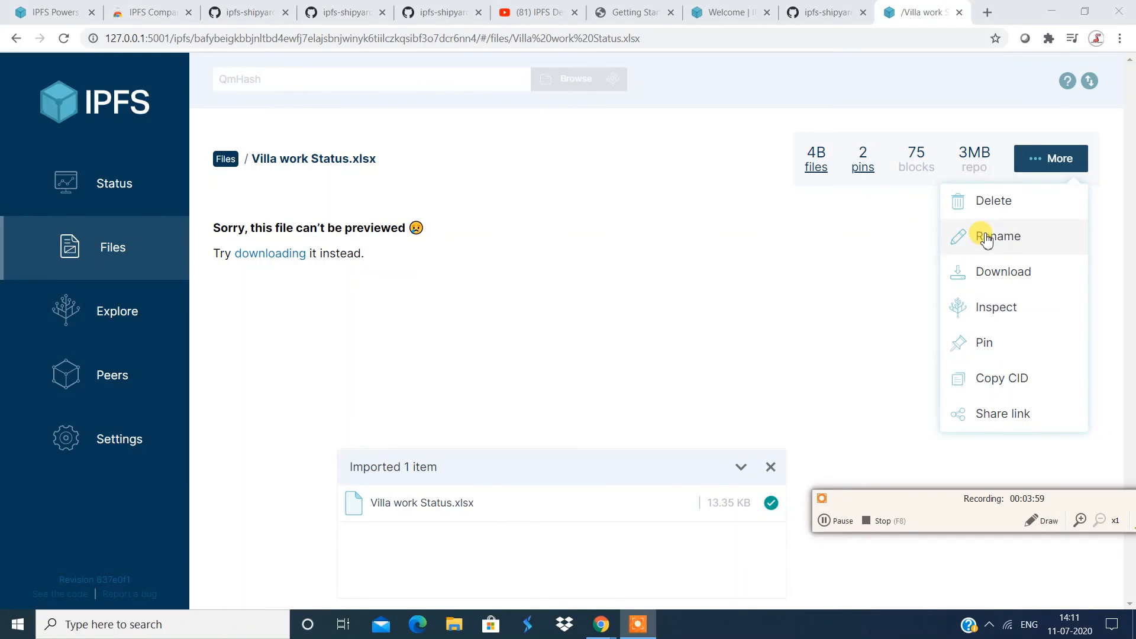
{"action": "mouse_move", "coordinate": [996, 307]}
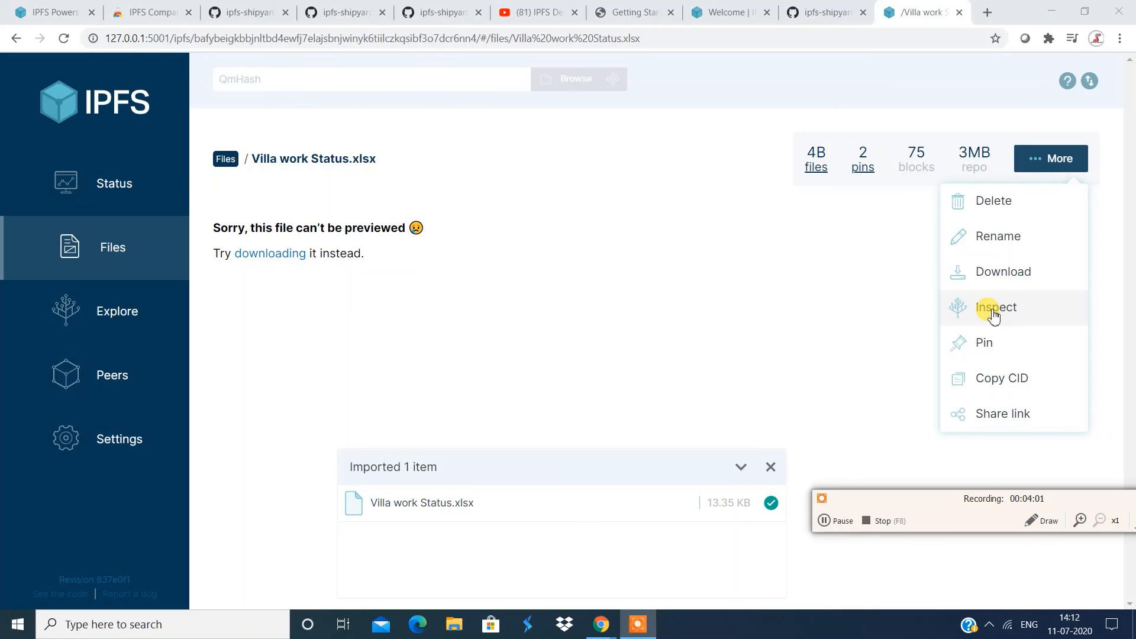
Step: Inspect the spreadsheet's CID in Explore, expanding its object and data fields, then return to Files
{"action": "left_click", "coordinate": [996, 307]}
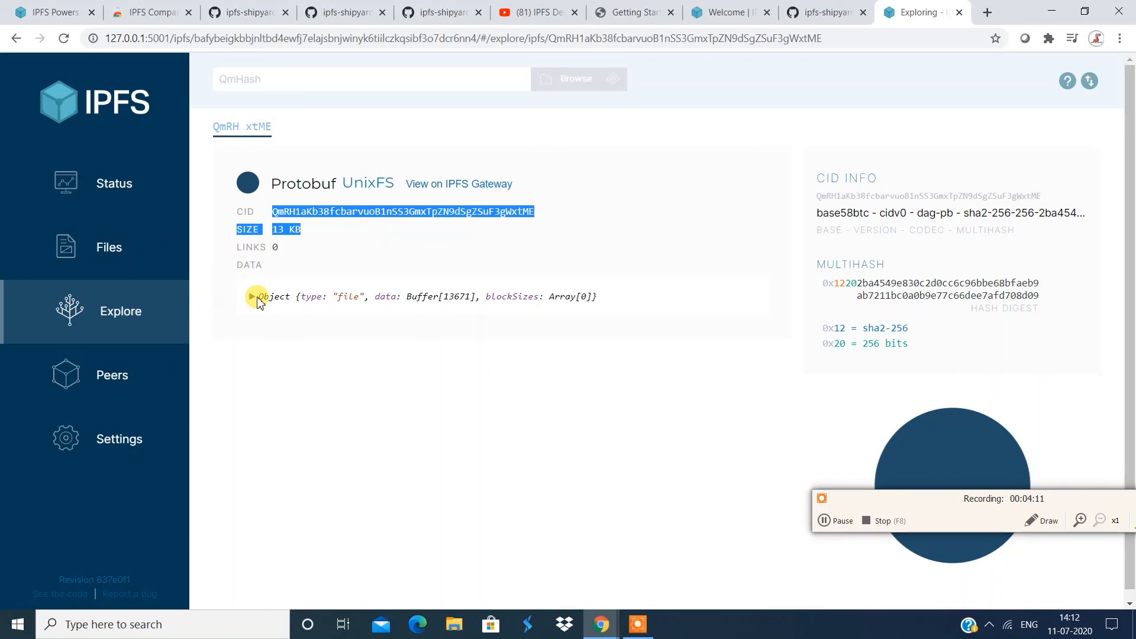
{"action": "left_click", "coordinate": [254, 296]}
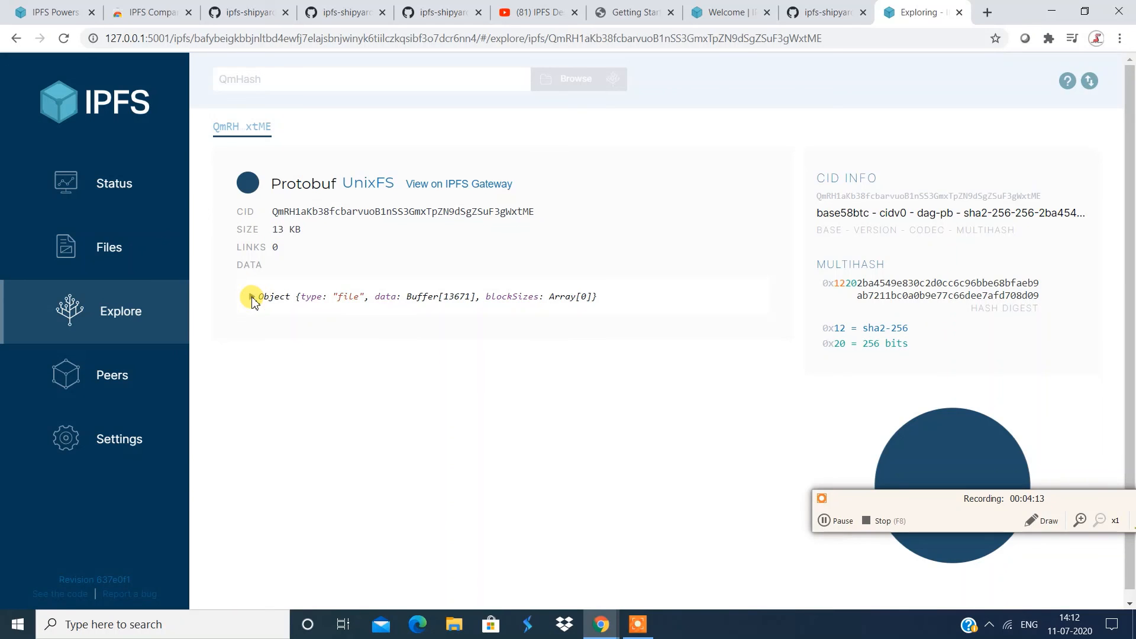
{"action": "left_click", "coordinate": [253, 296]}
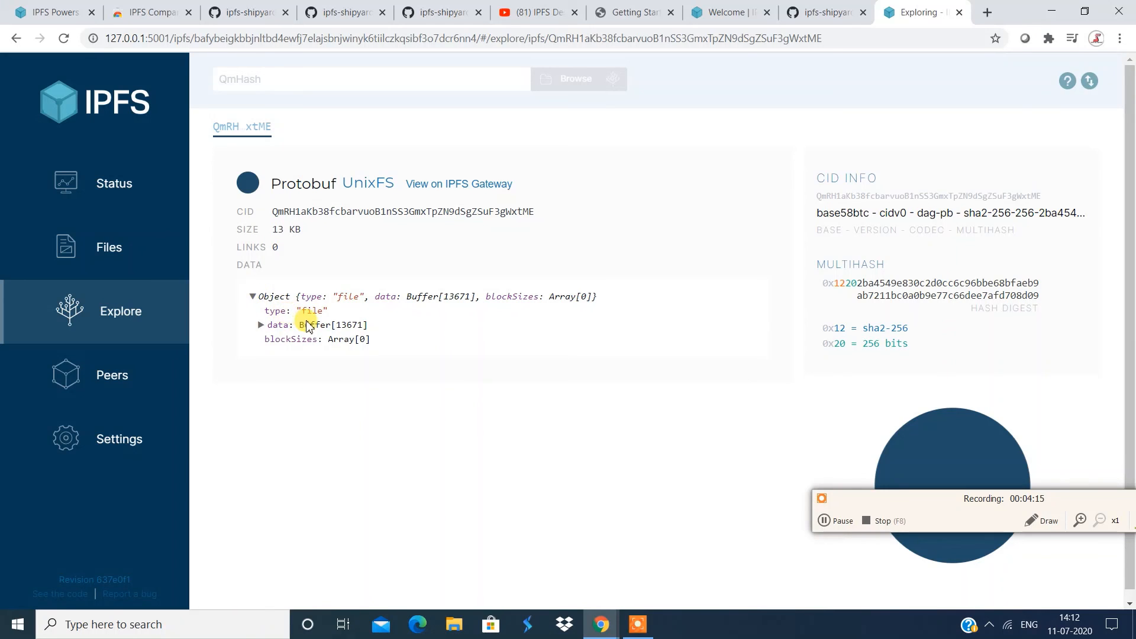
{"action": "left_click", "coordinate": [261, 325]}
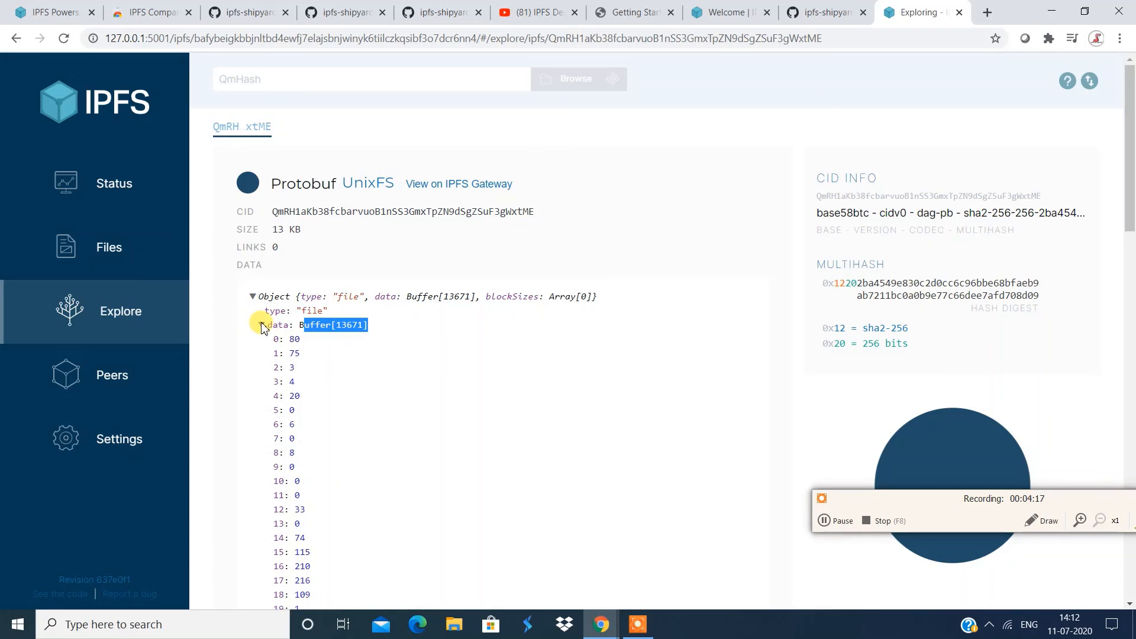
{"action": "left_click", "coordinate": [261, 325]}
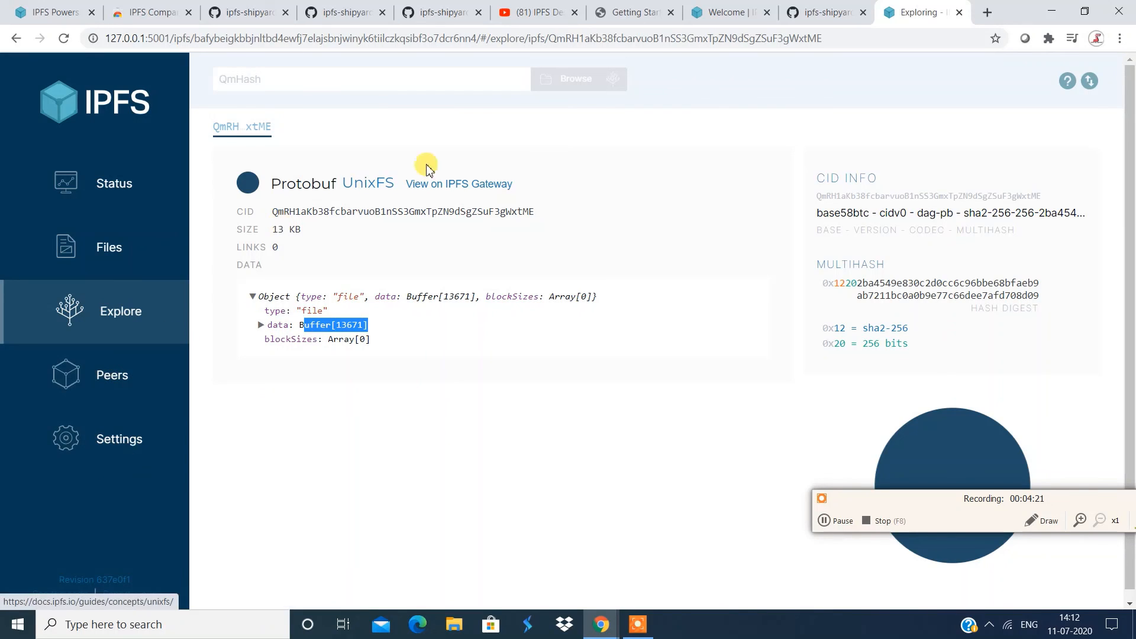
{"action": "mouse_move", "coordinate": [467, 185]}
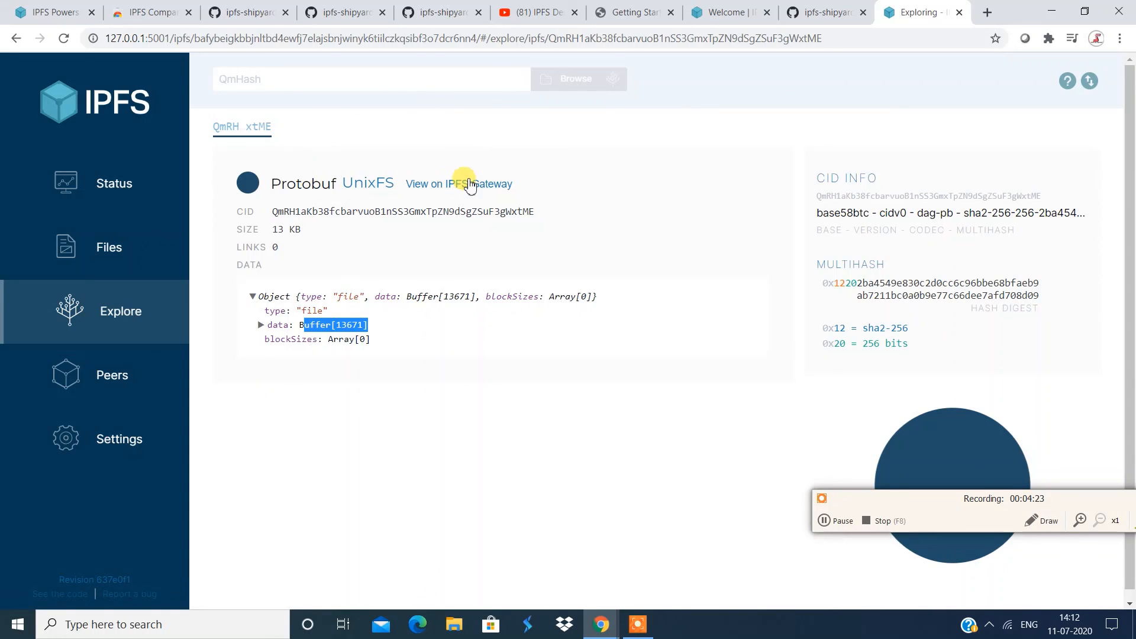
{"action": "mouse_move", "coordinate": [276, 219]}
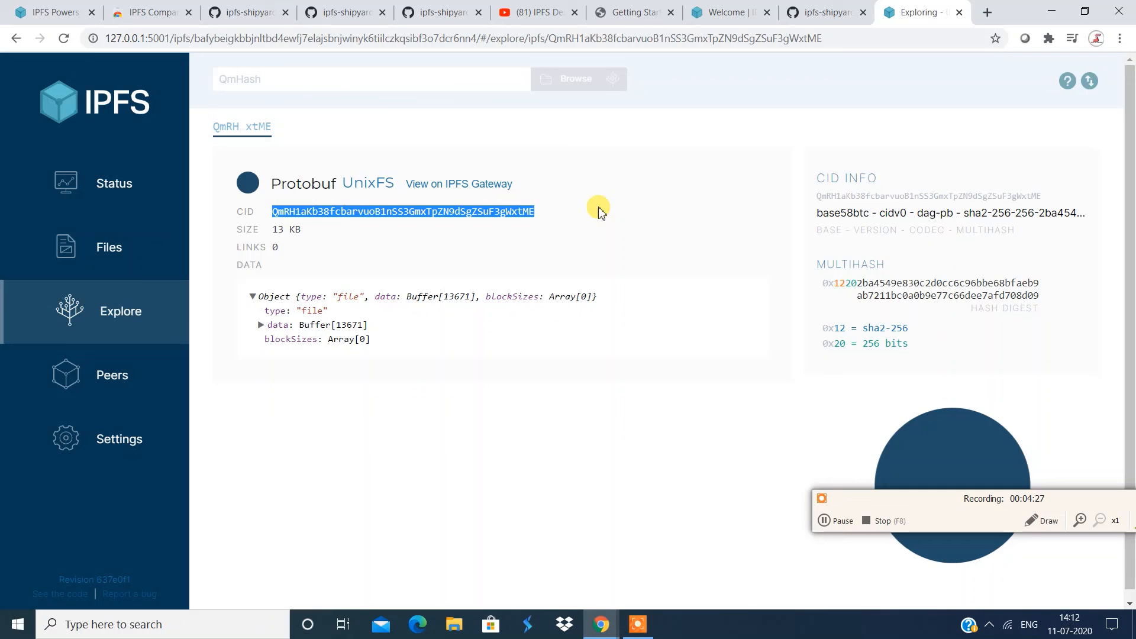
{"action": "left_click", "coordinate": [113, 248]}
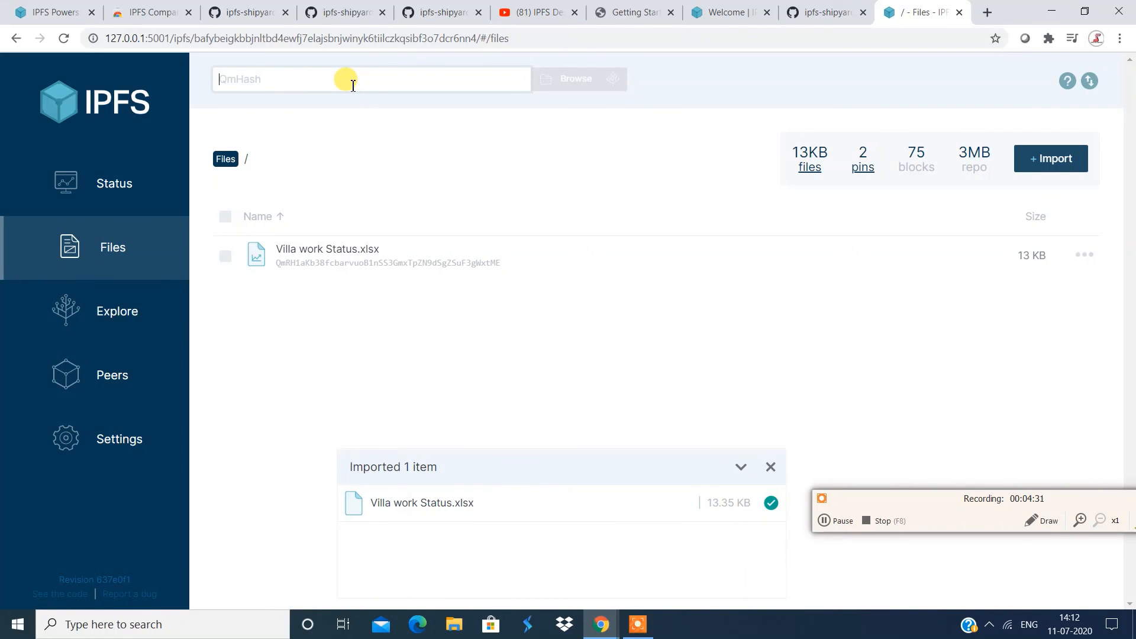
Step: Download via the CID's actions menu, import Cover Letter.docx, and browse the spreadsheet's CID
{"action": "left_click", "coordinate": [328, 249]}
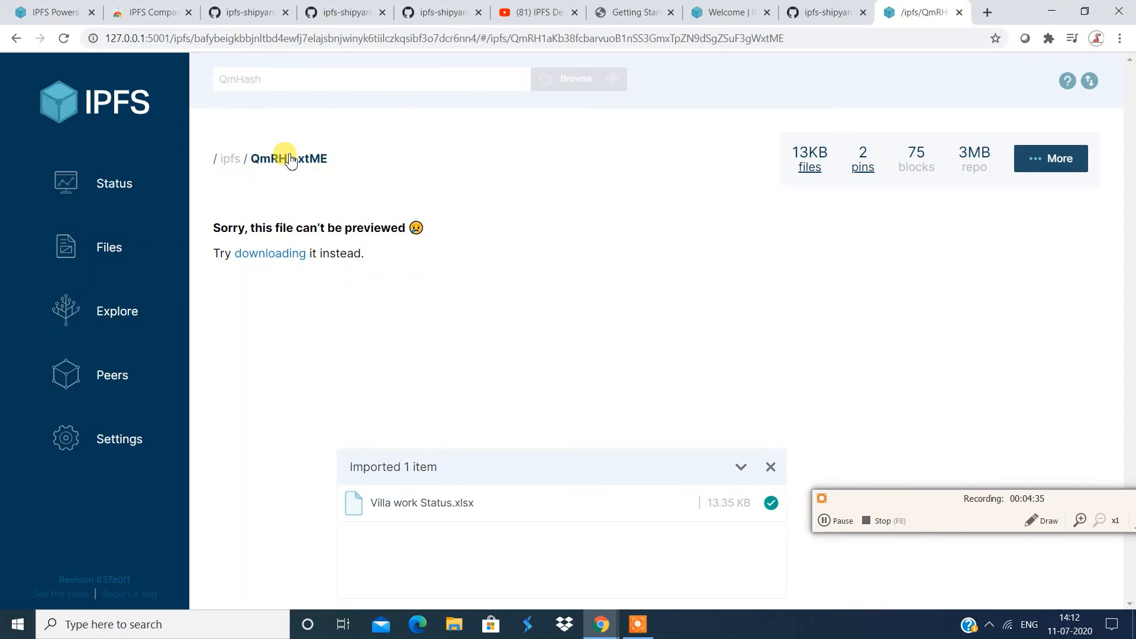
{"action": "mouse_move", "coordinate": [766, 194]}
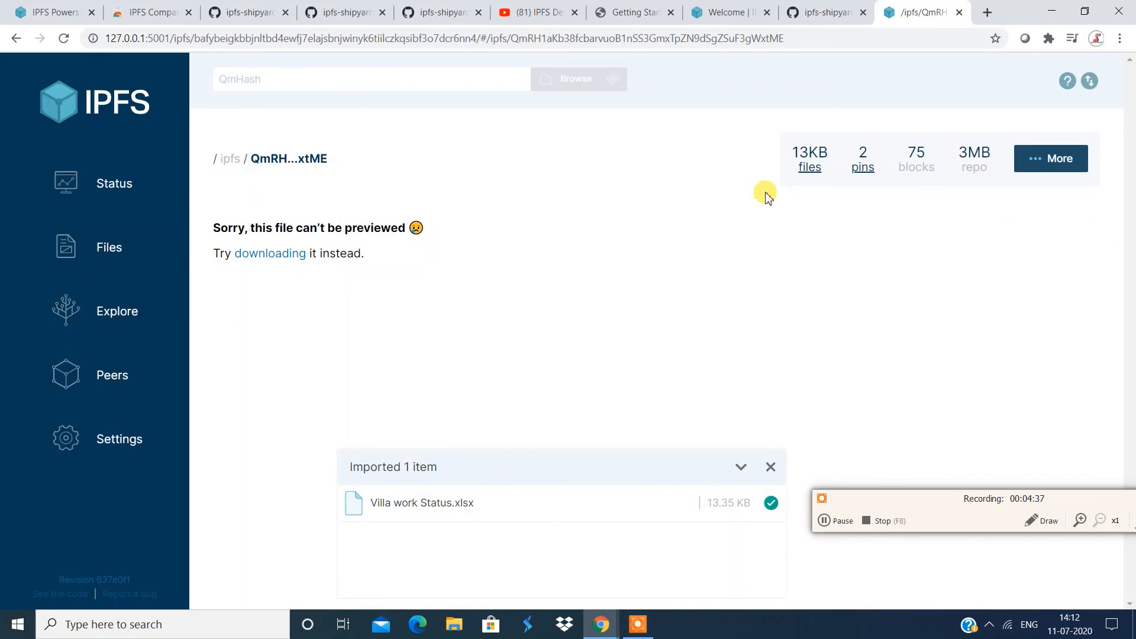
{"action": "left_click", "coordinate": [1051, 158]}
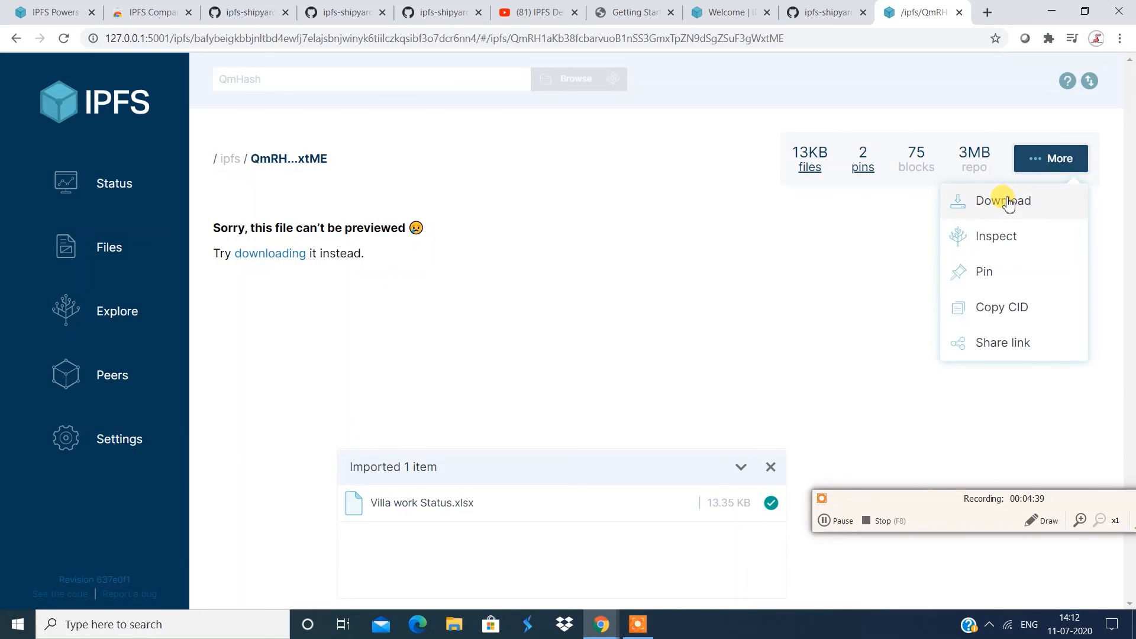
{"action": "left_click", "coordinate": [1002, 201]}
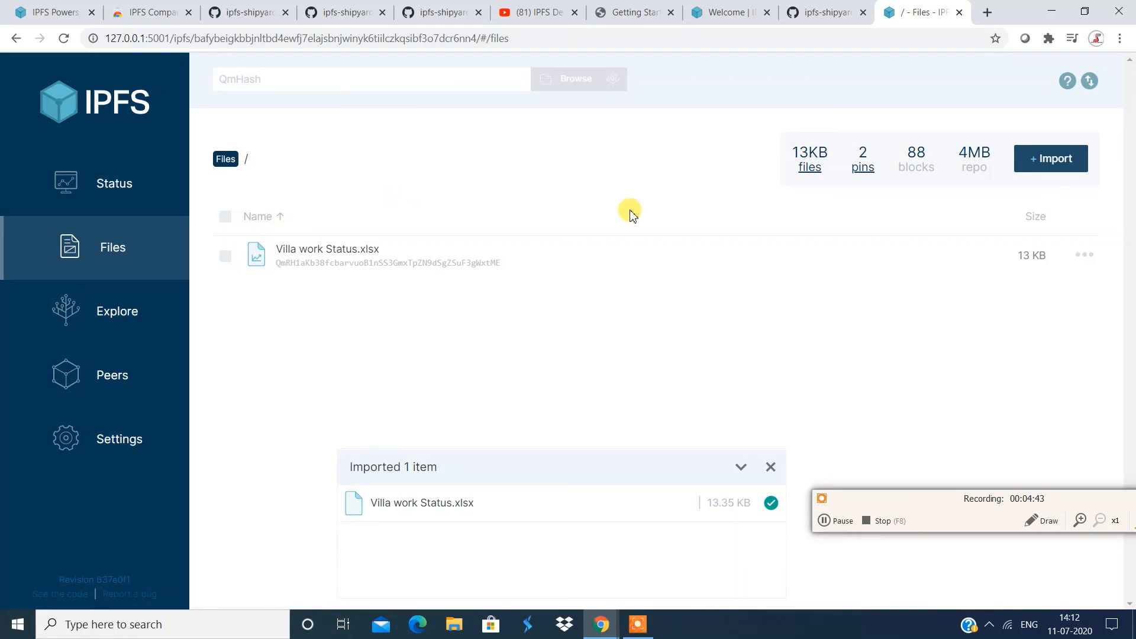
{"action": "mouse_move", "coordinate": [919, 216]}
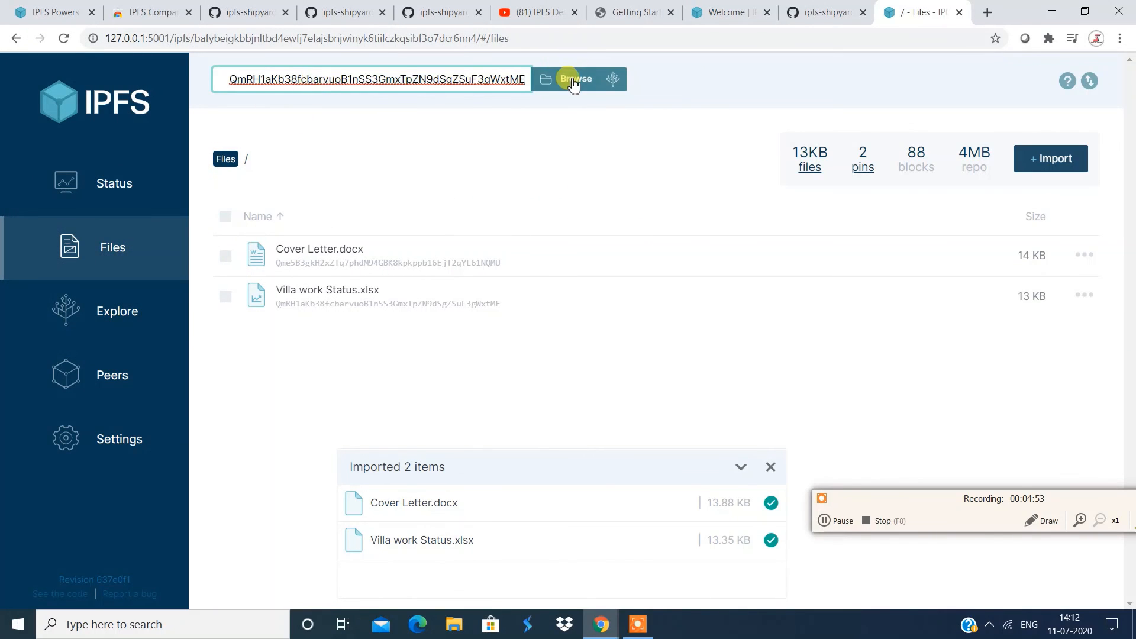
{"action": "left_click", "coordinate": [575, 78]}
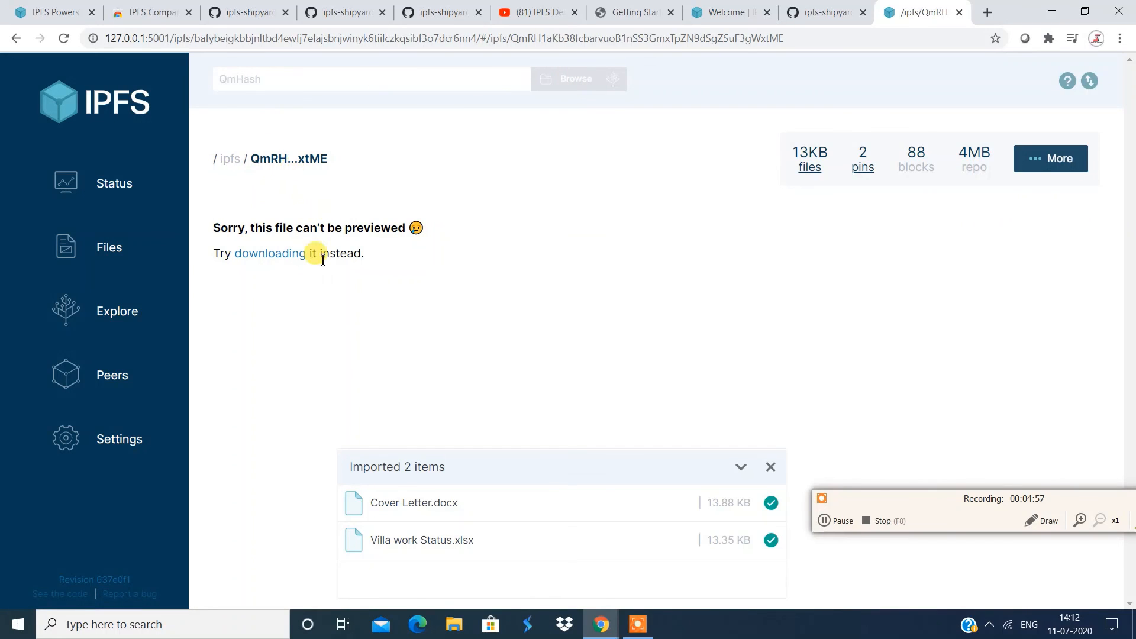
{"action": "mouse_move", "coordinate": [324, 277]}
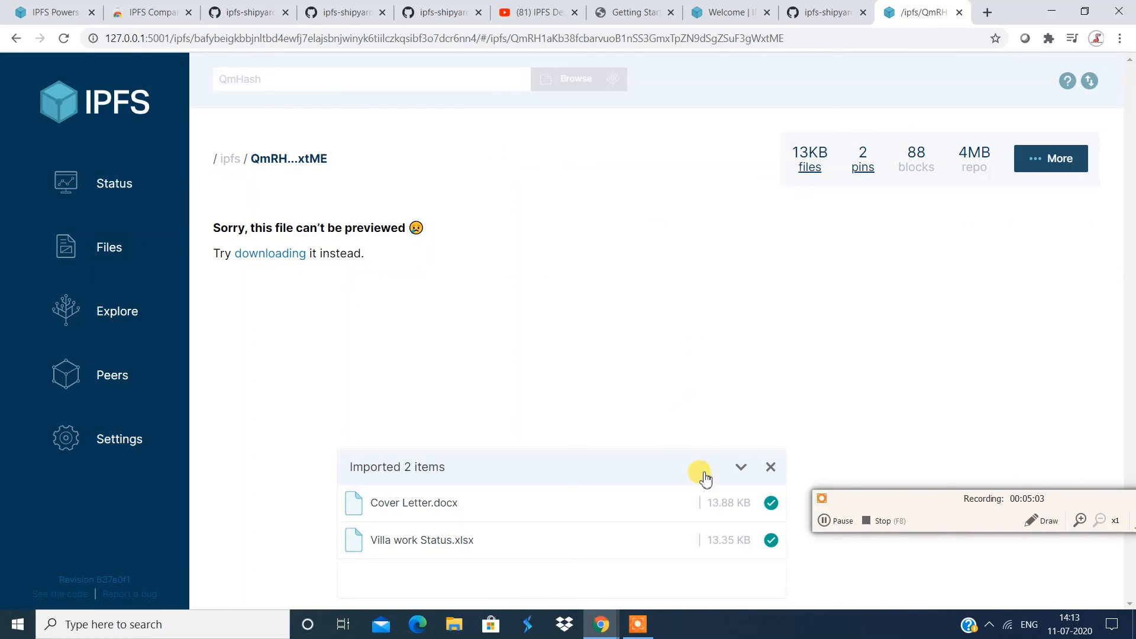
{"action": "mouse_move", "coordinate": [910, 339]}
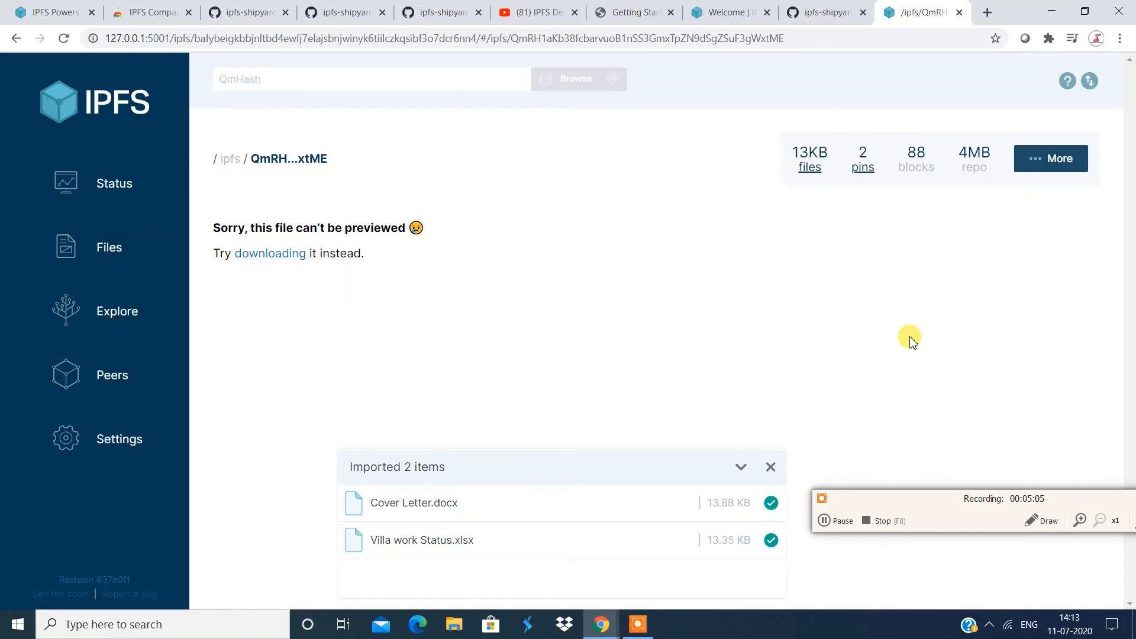
{"action": "mouse_move", "coordinate": [887, 333]}
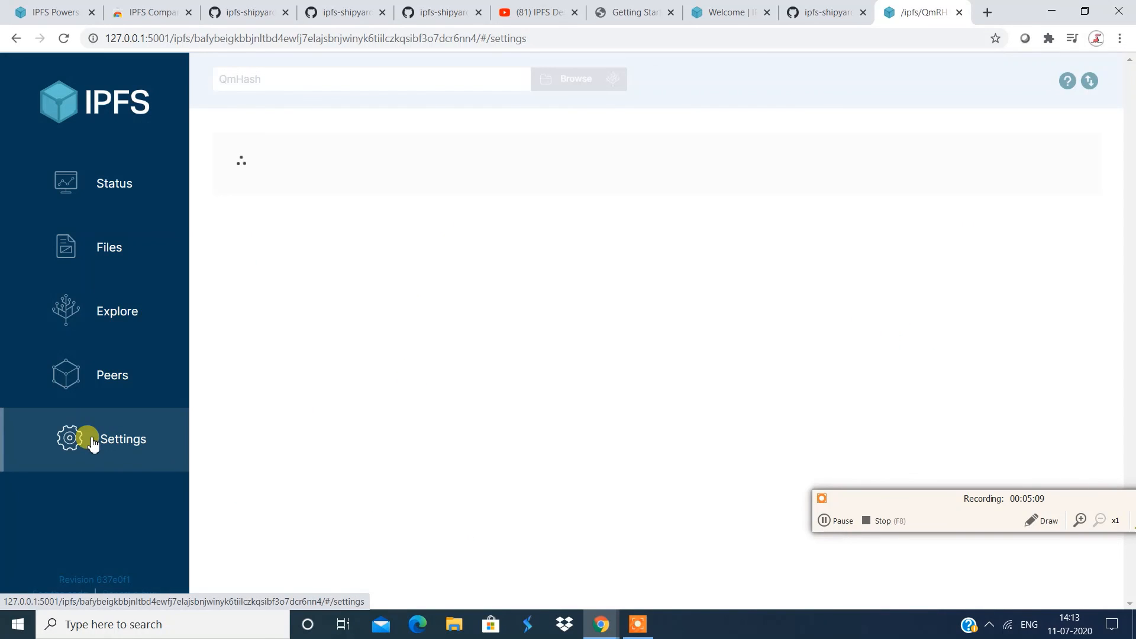
Step: View the node's Settings page and scroll down through the IPFS config JSON editor
{"action": "left_click", "coordinate": [91, 440]}
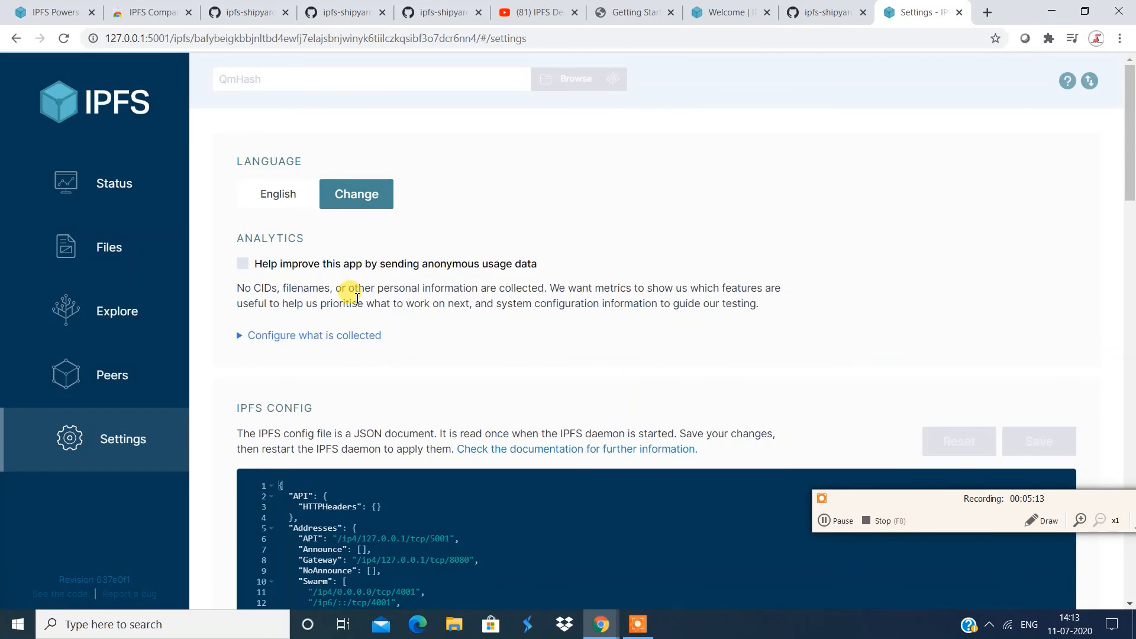
{"action": "scroll", "scroll_direction": "down", "scroll_amount": 3}
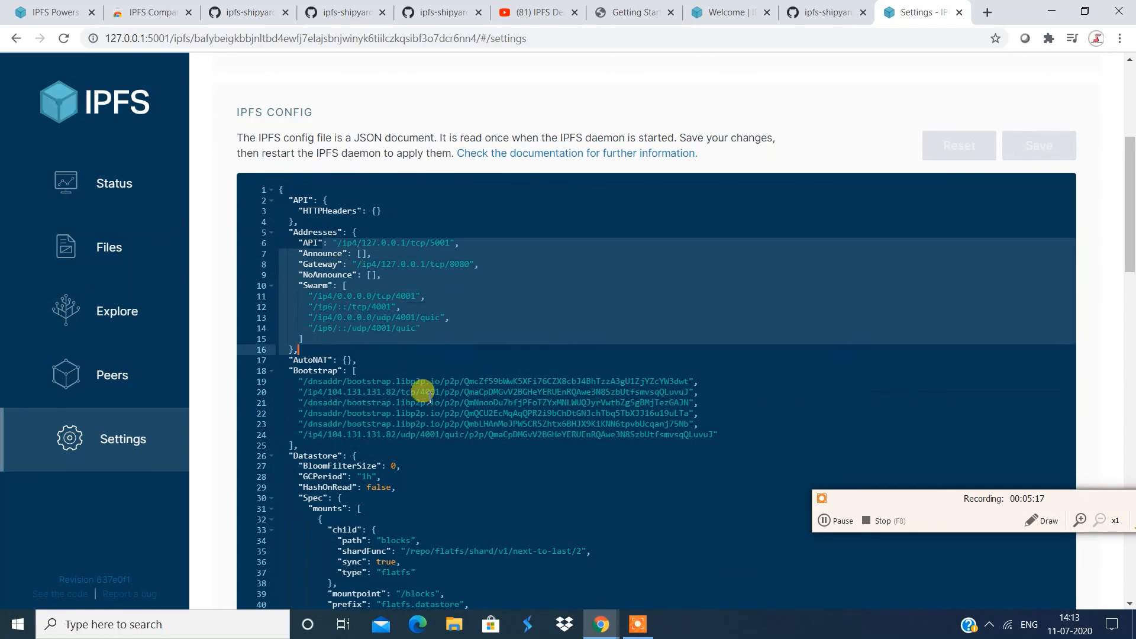
{"action": "scroll", "scroll_direction": "down", "scroll_amount": 3}
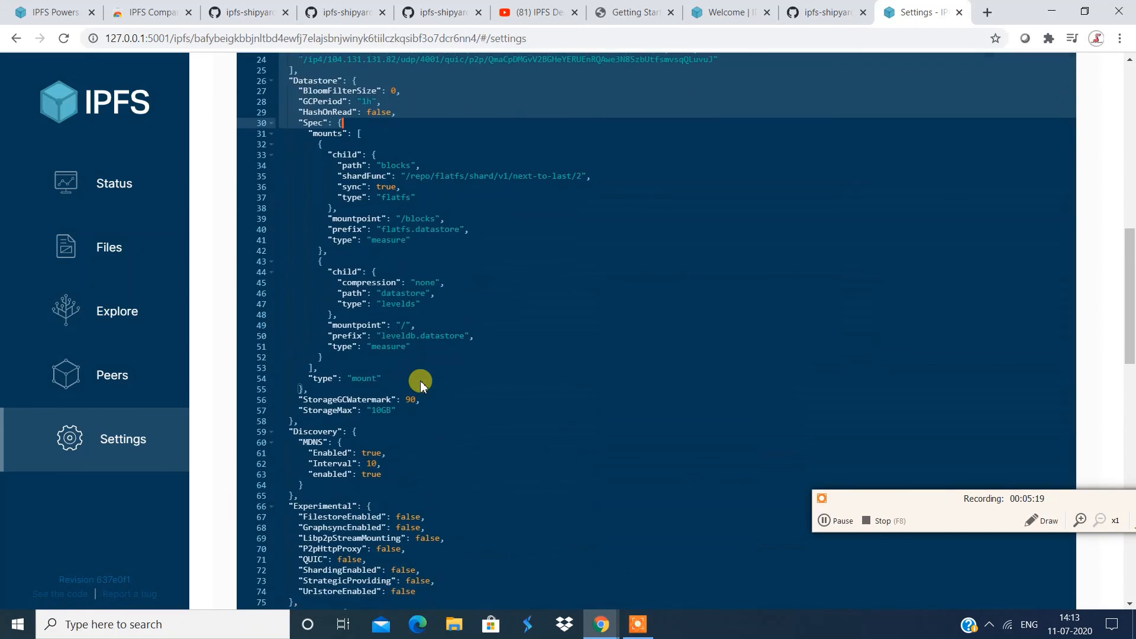
{"action": "scroll", "scroll_direction": "down", "scroll_amount": 3}
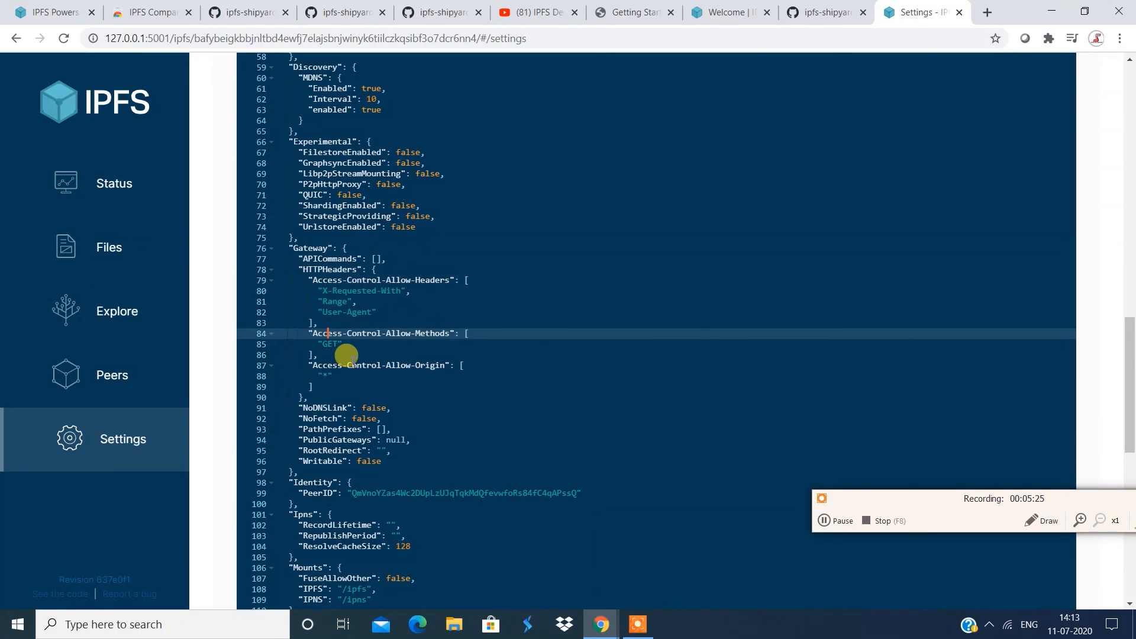
{"action": "scroll", "scroll_direction": "down", "scroll_amount": 3}
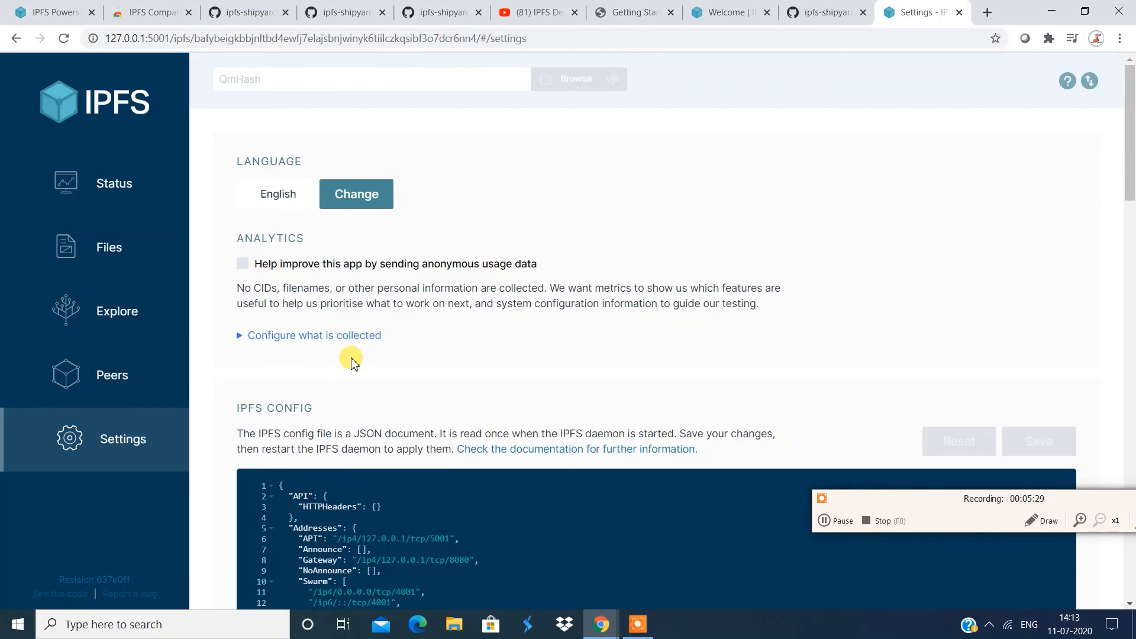
{"action": "mouse_move", "coordinate": [861, 537]}
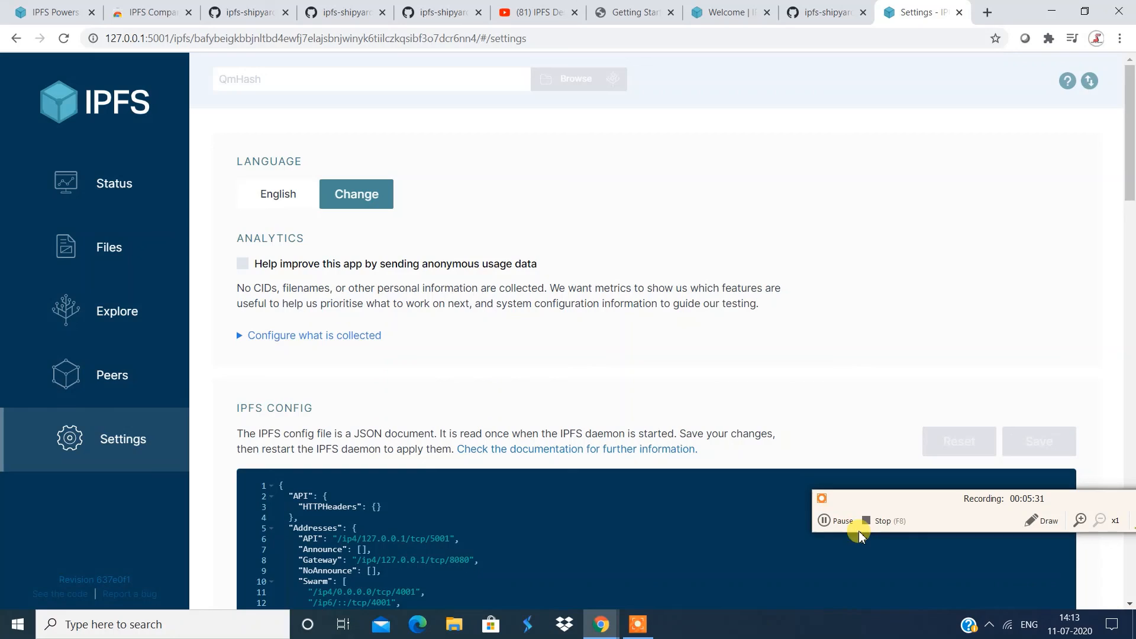